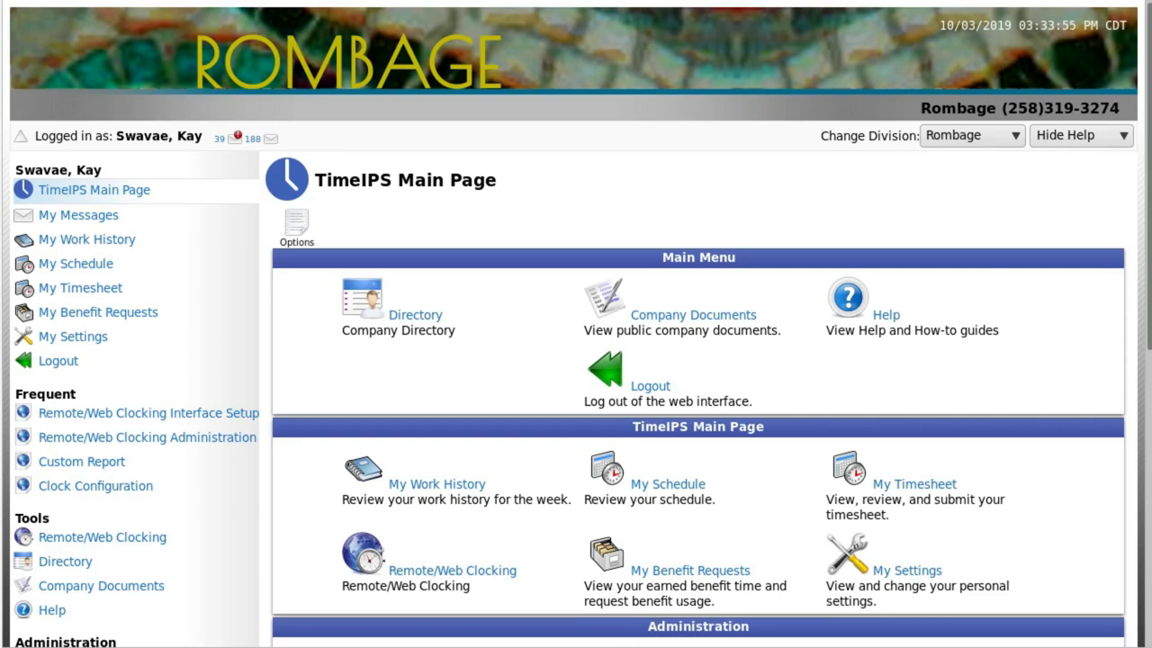
Expand Clocking in the Administration sidebar to reach Remote/Web Clocking Administration.
scroll("down", 3)
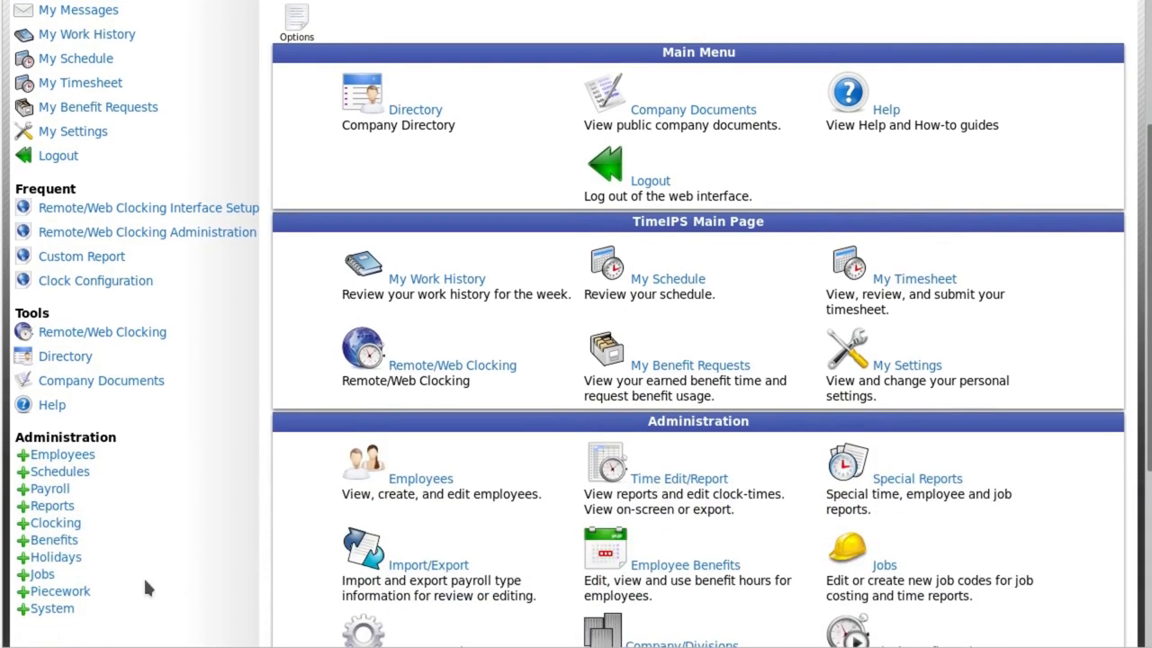
left_click(54, 522)
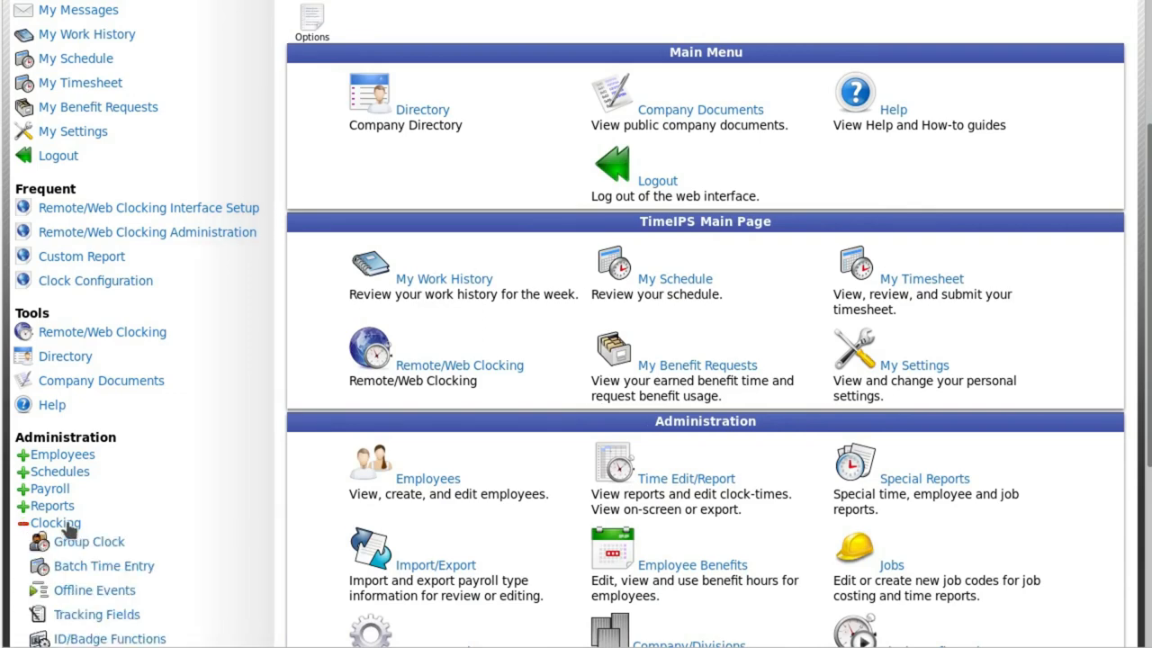
scroll("down", 3)
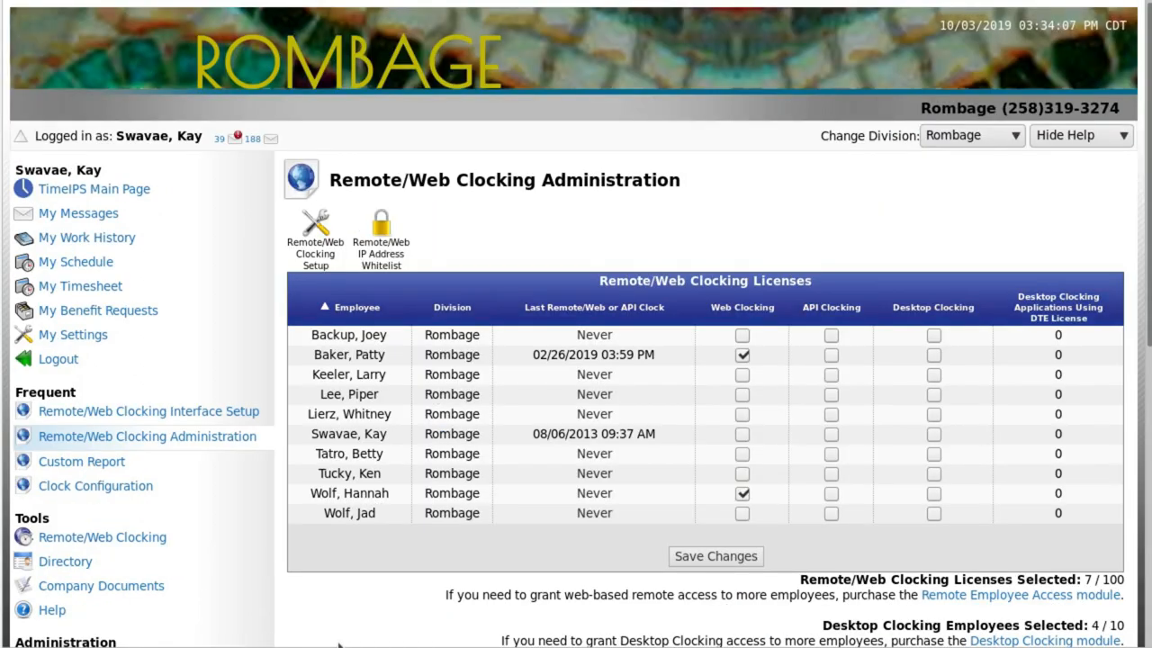
Scroll the licence administration page down toward the division filter.
scroll("down", 3)
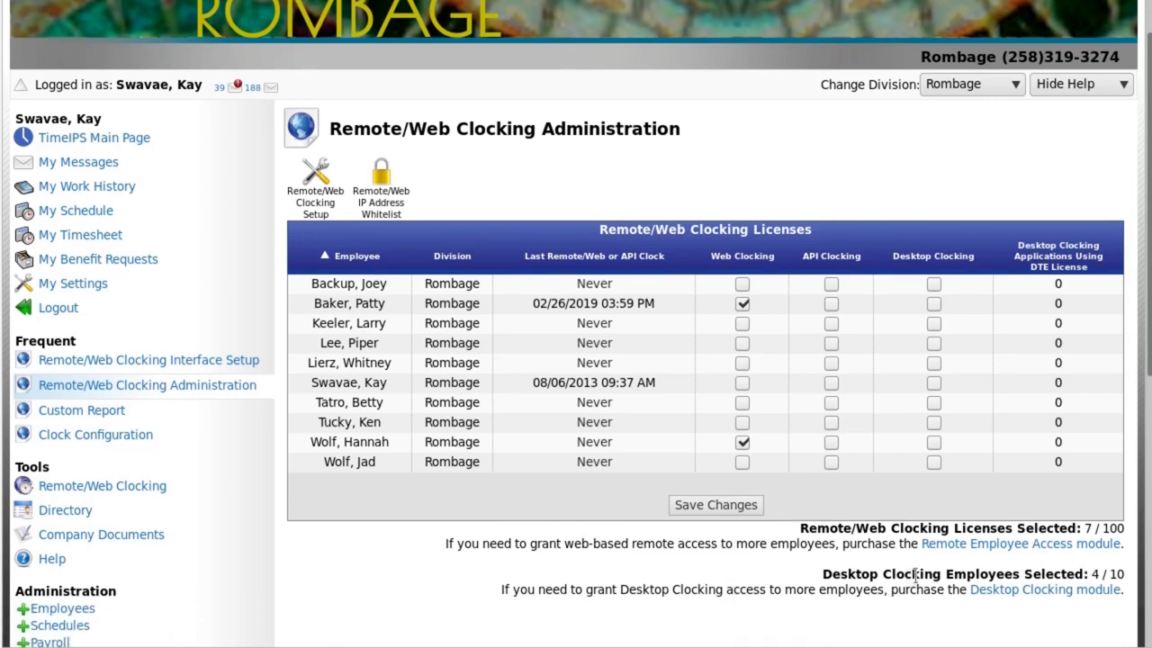
mouse_move(944, 496)
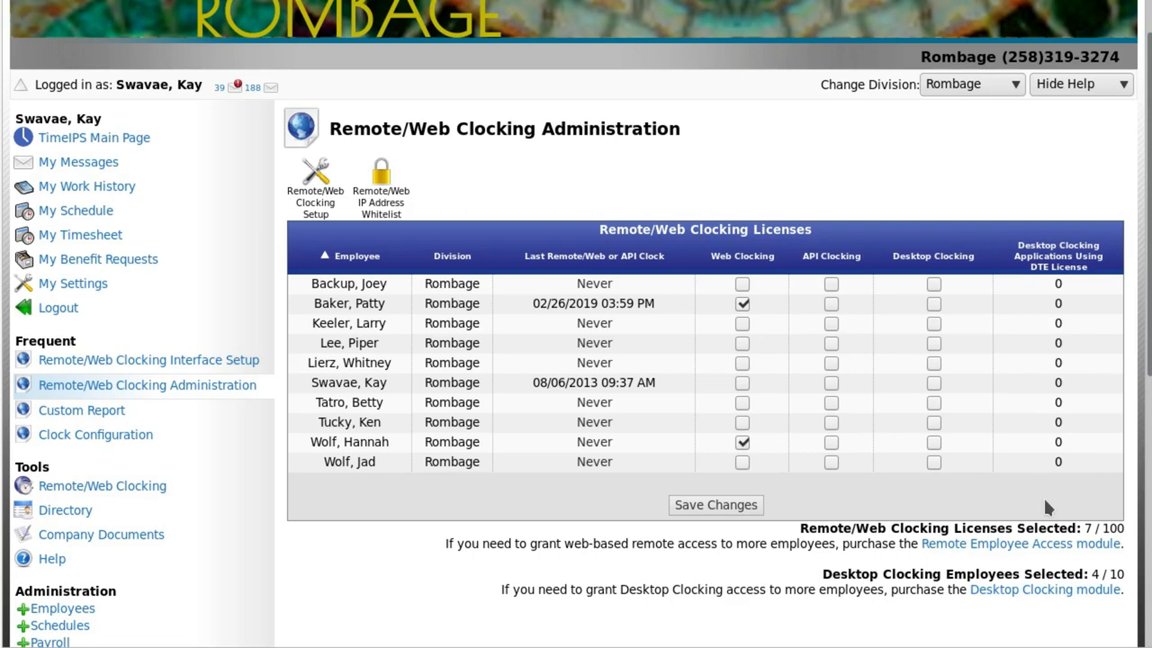
mouse_move(363, 496)
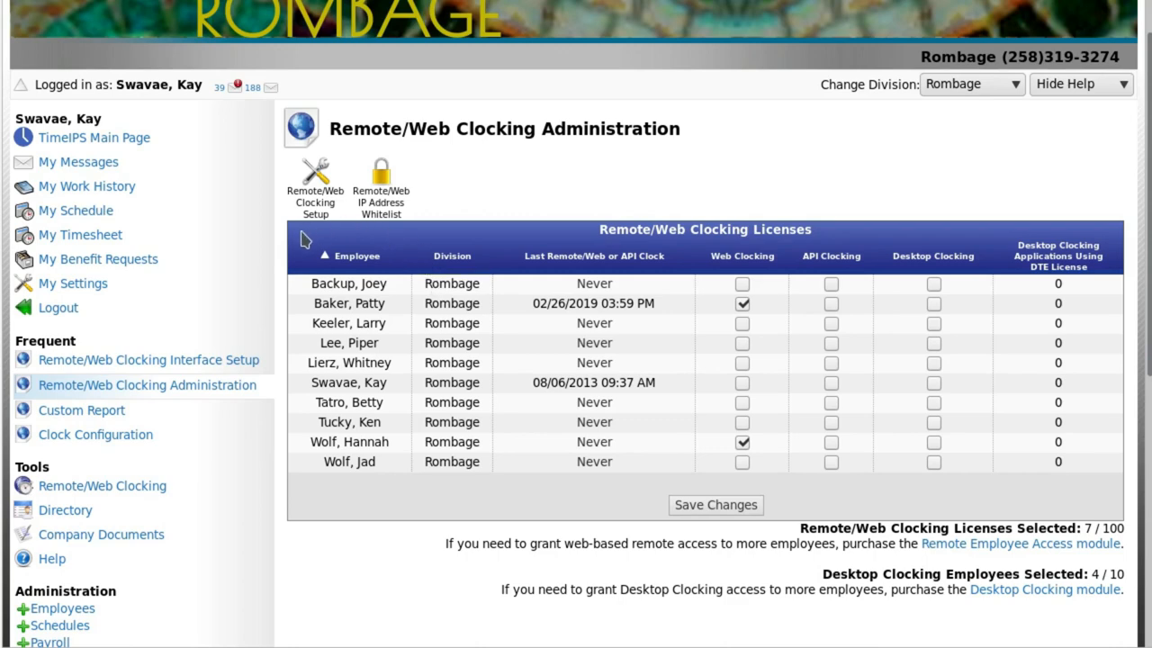
mouse_move(754, 259)
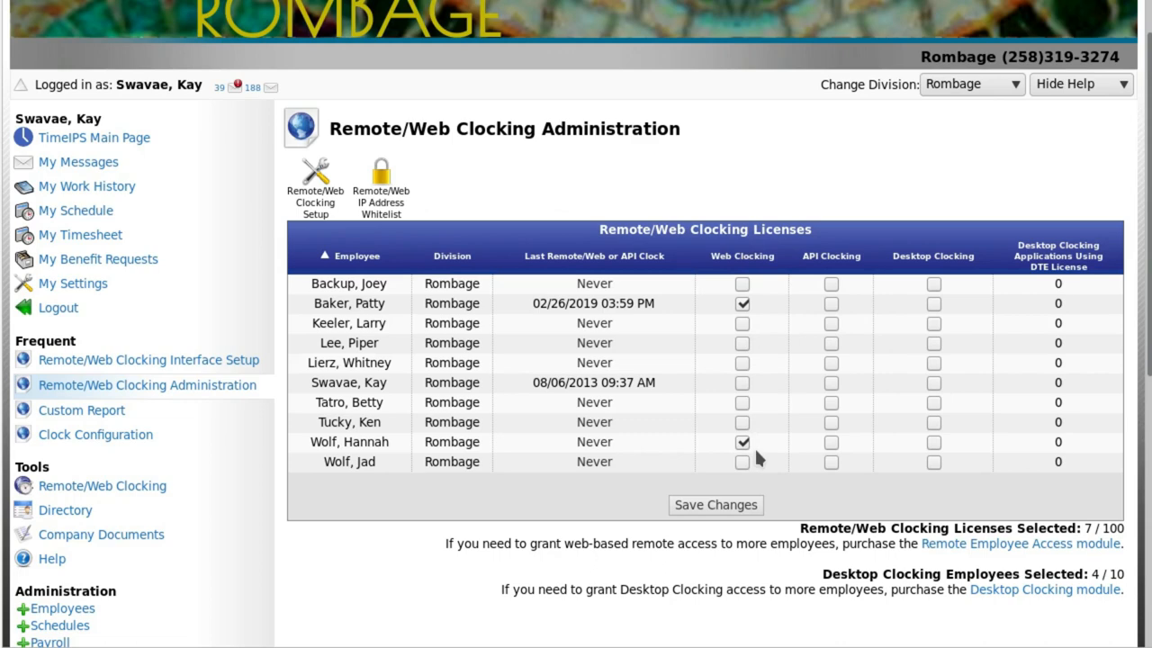
mouse_move(957, 504)
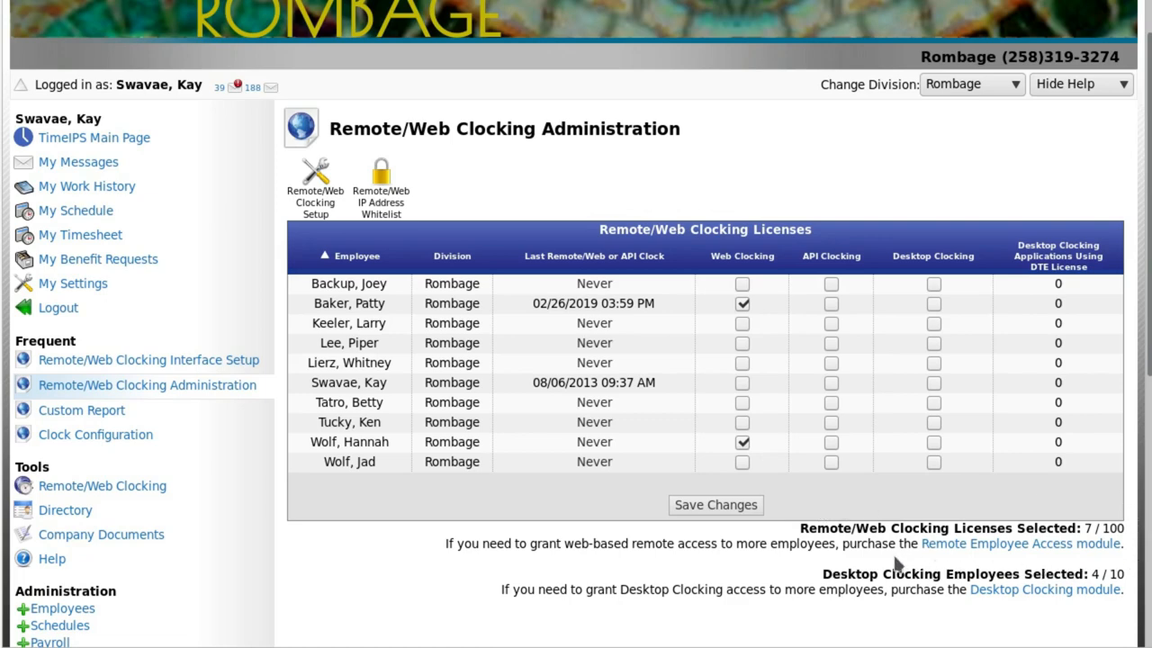
mouse_move(1008, 504)
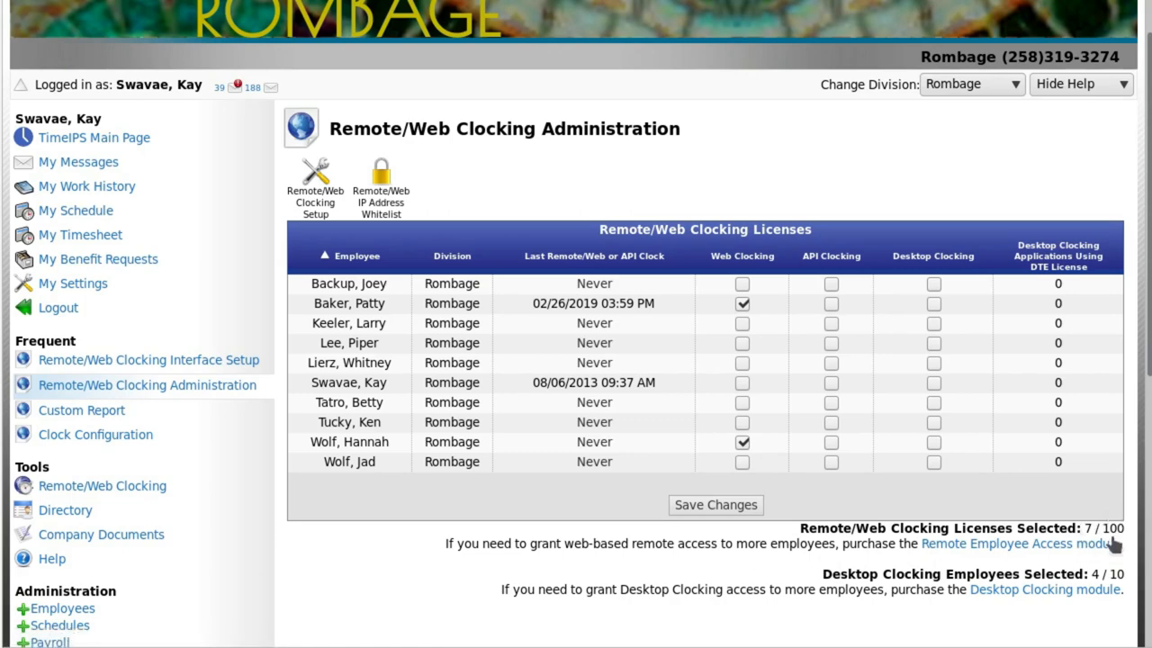
mouse_move(1090, 525)
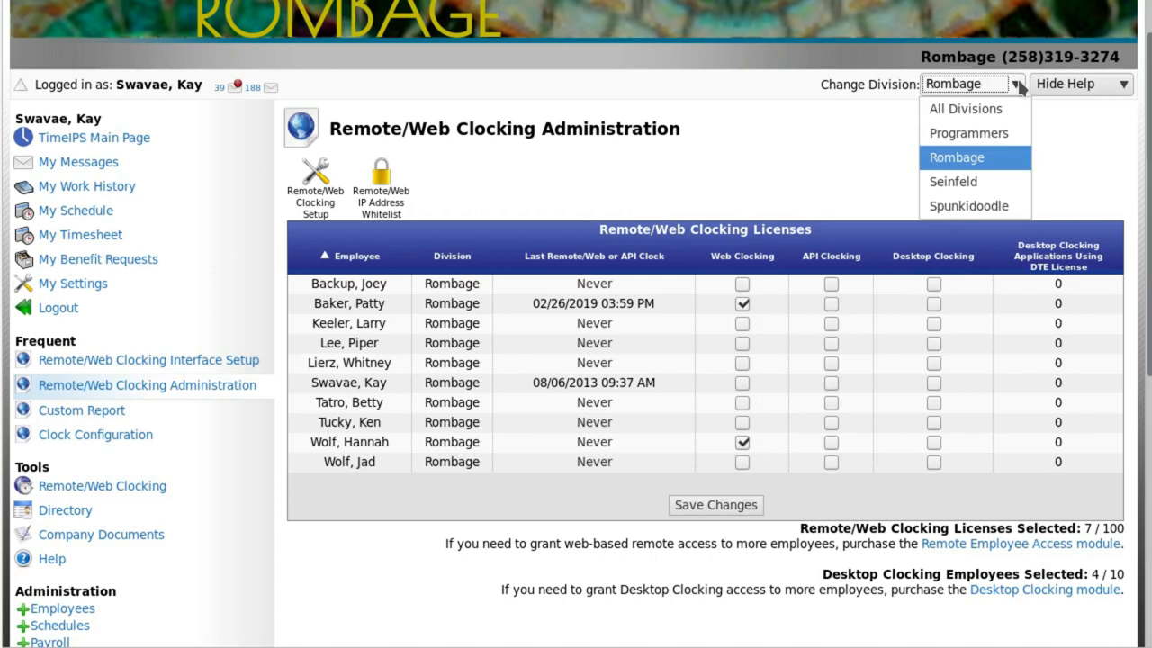
left_click(956, 158)
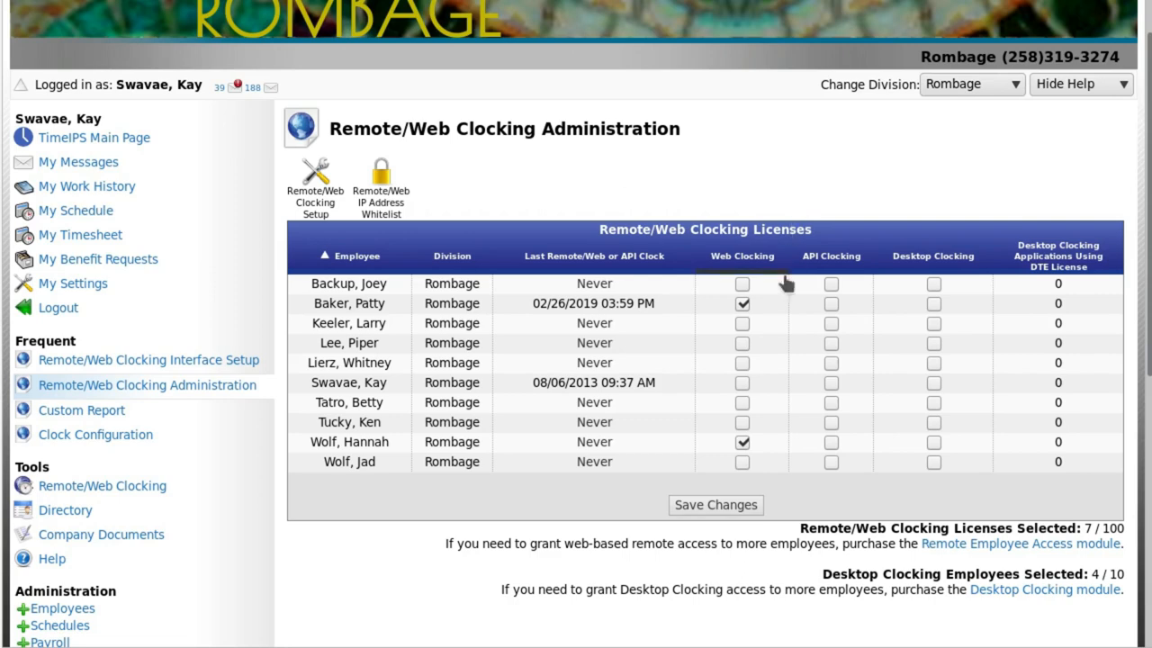
left_click(741, 342)
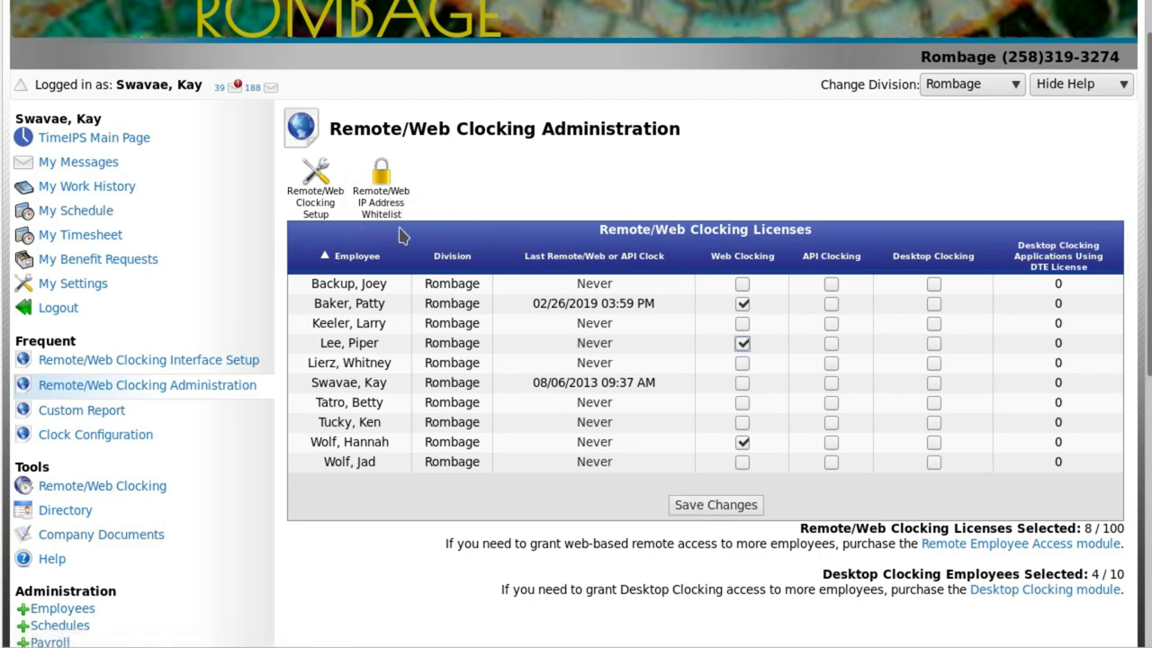
mouse_move(346, 233)
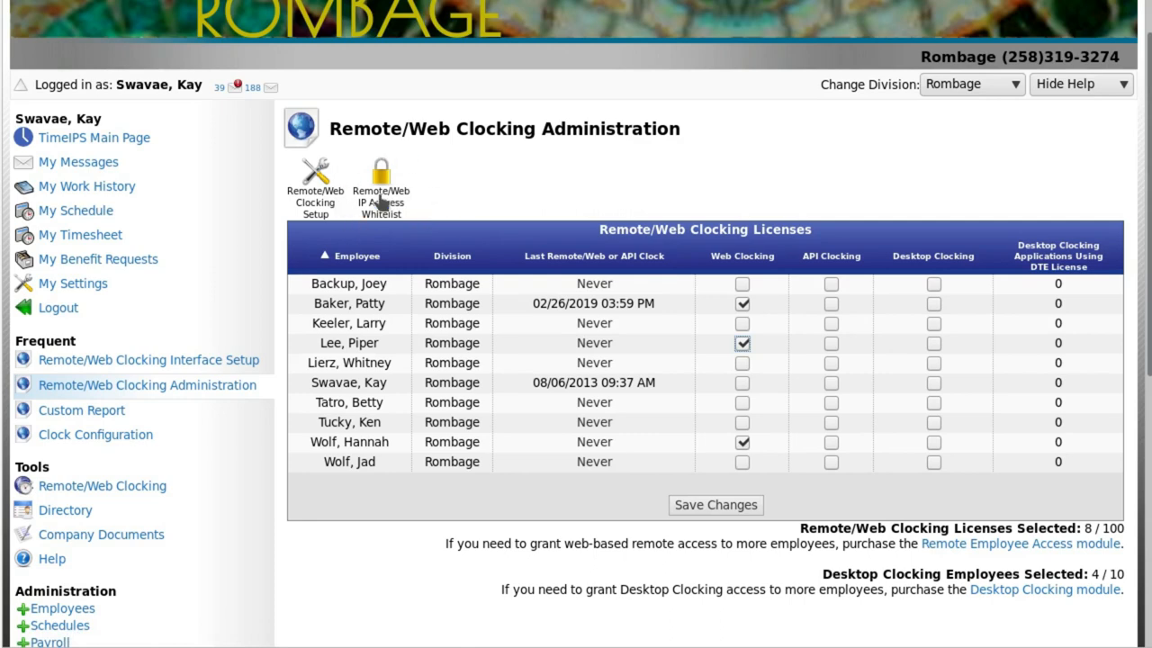
Show the Remote/Web IP Address Whitelist page, which lists no whitelists.
left_click(378, 176)
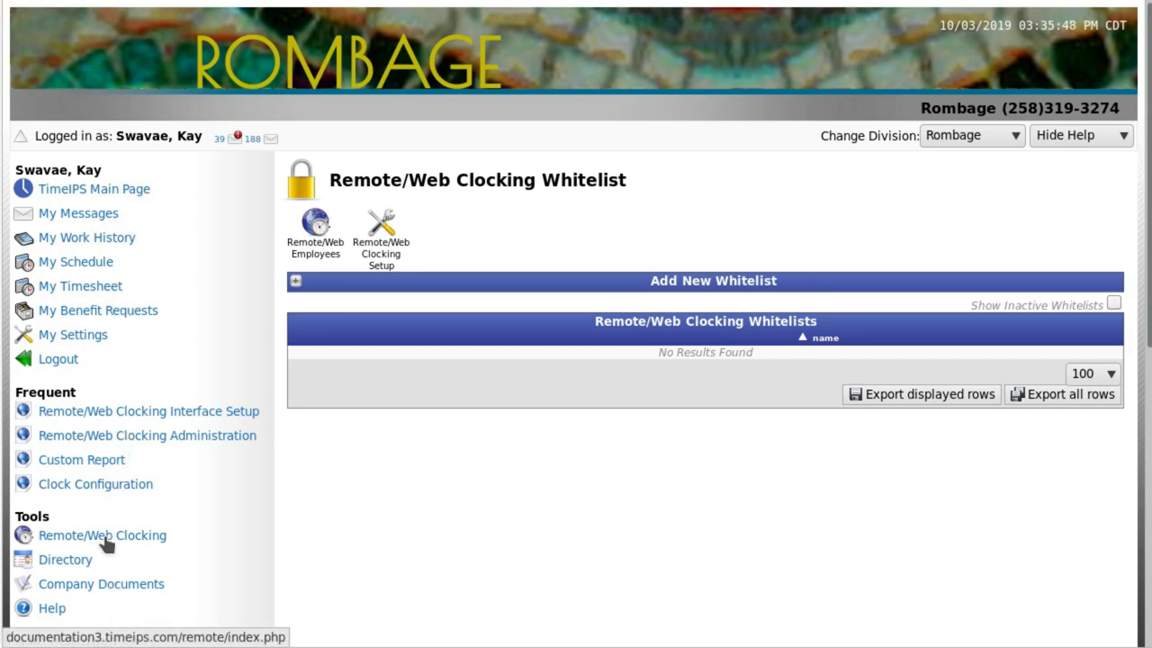
View the Remote Clock In/Out page under Tools with its empty badge number form.
left_click(101, 537)
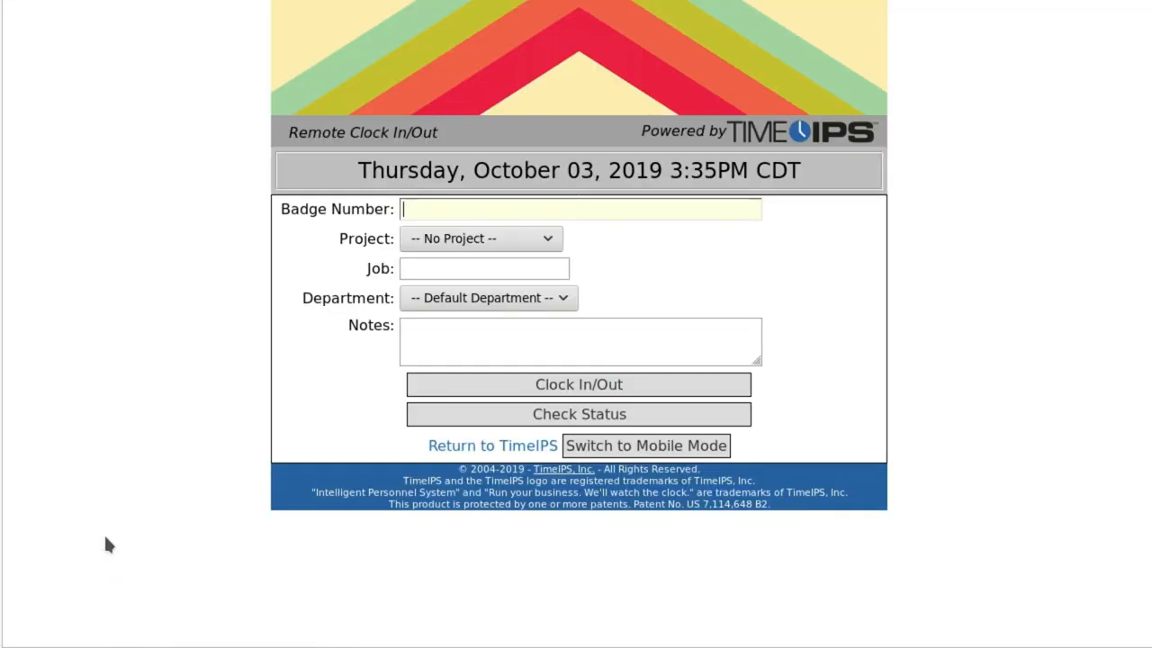
mouse_move(129, 508)
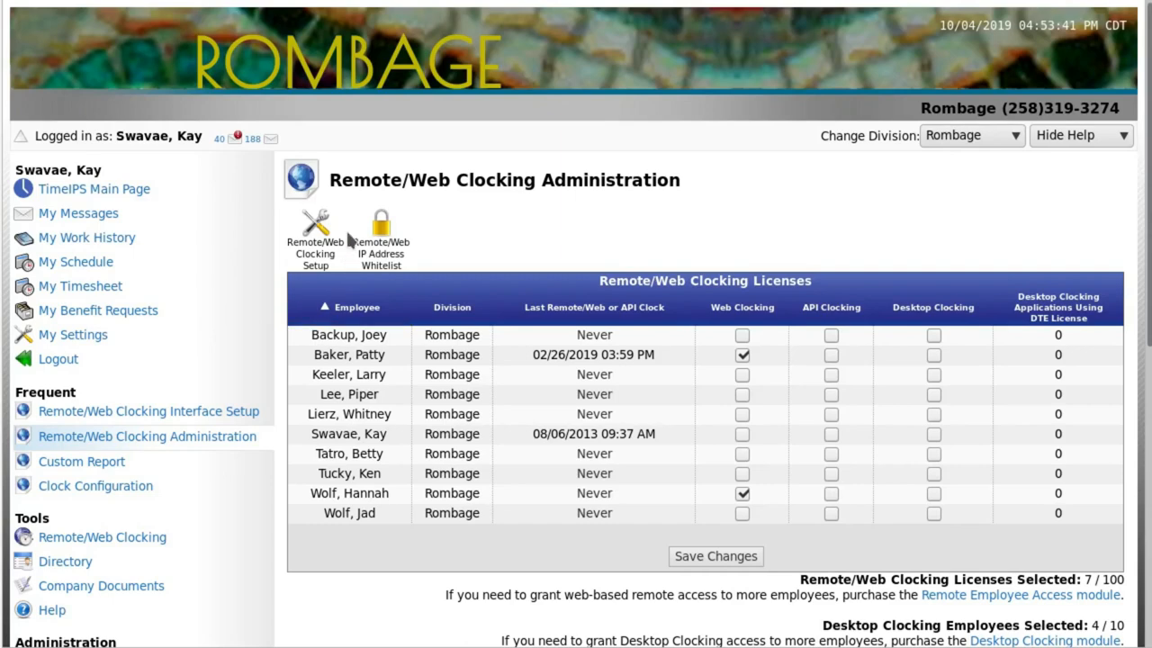
mouse_move(320, 282)
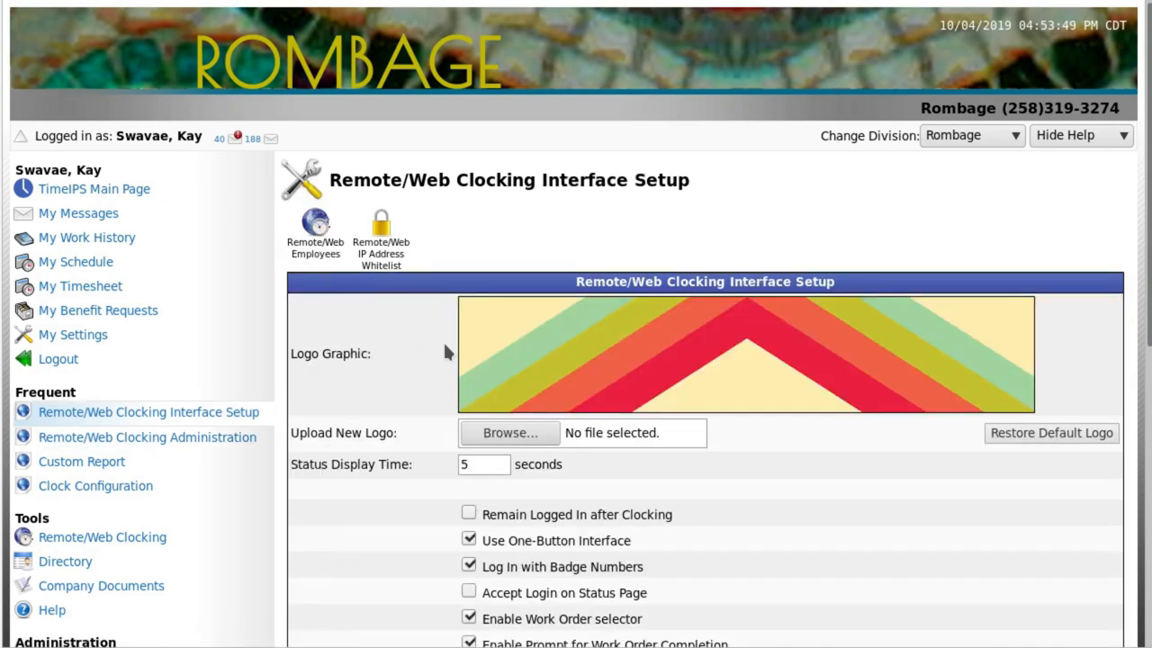
mouse_move(302, 332)
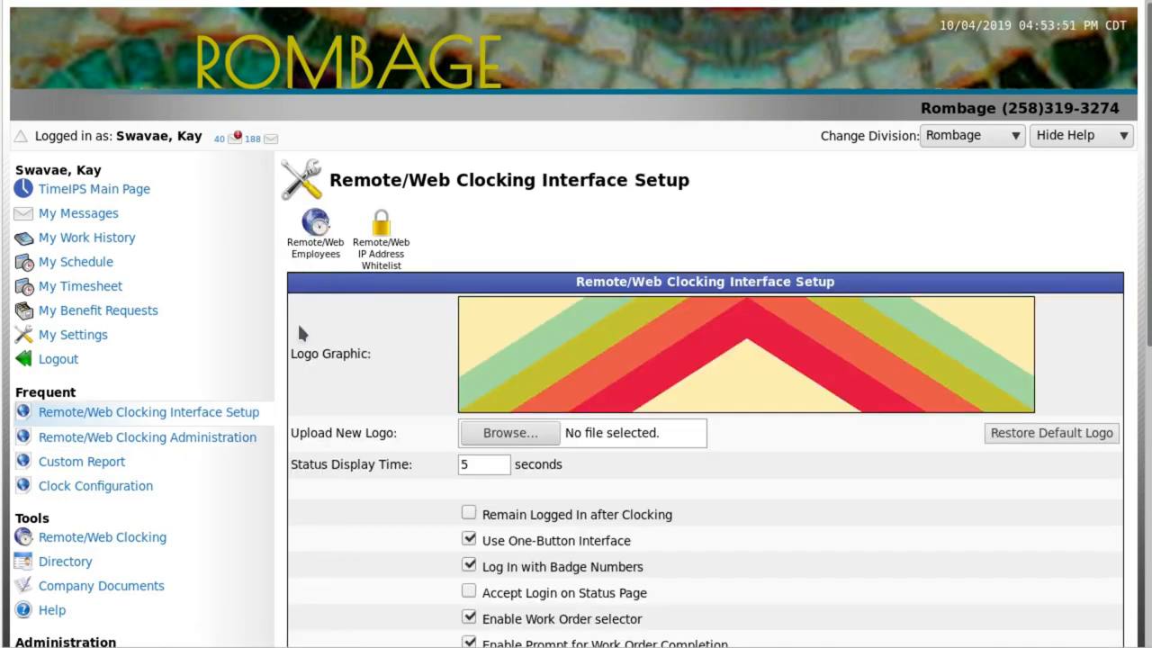
mouse_move(475, 432)
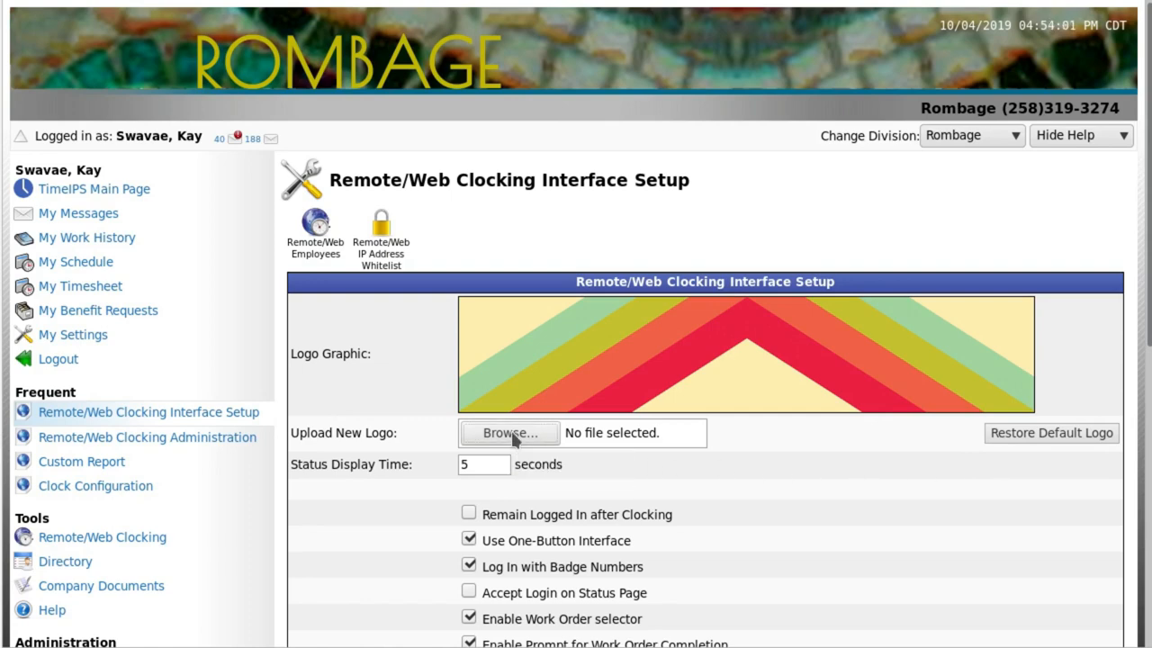
left_click(507, 432)
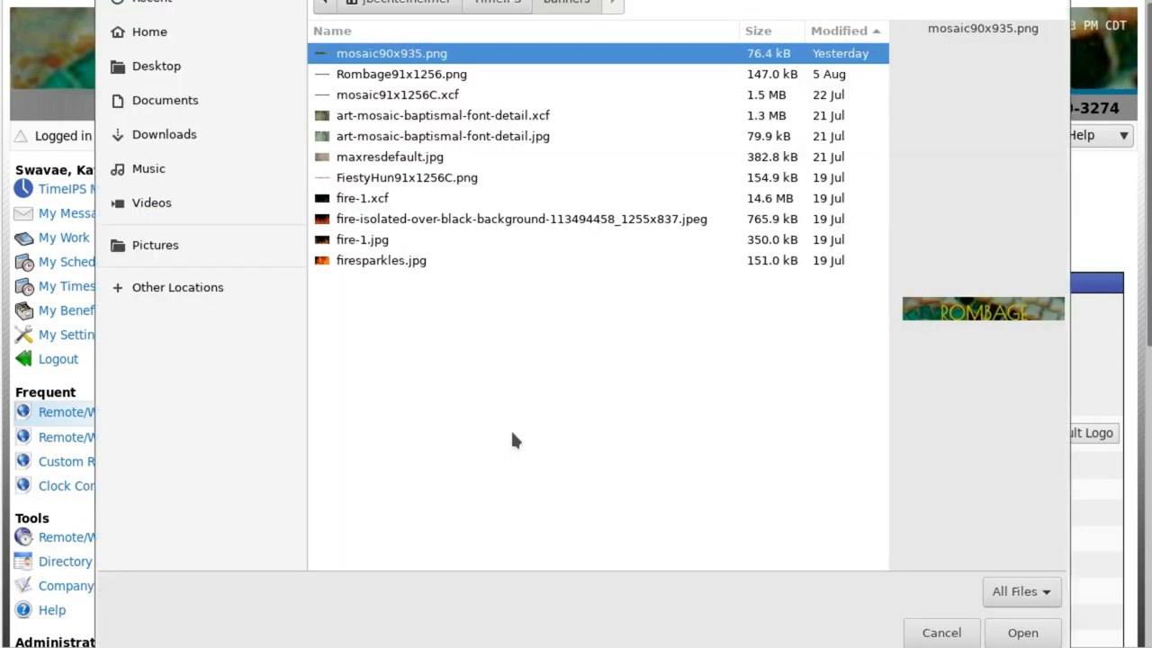
mouse_move(1060, 633)
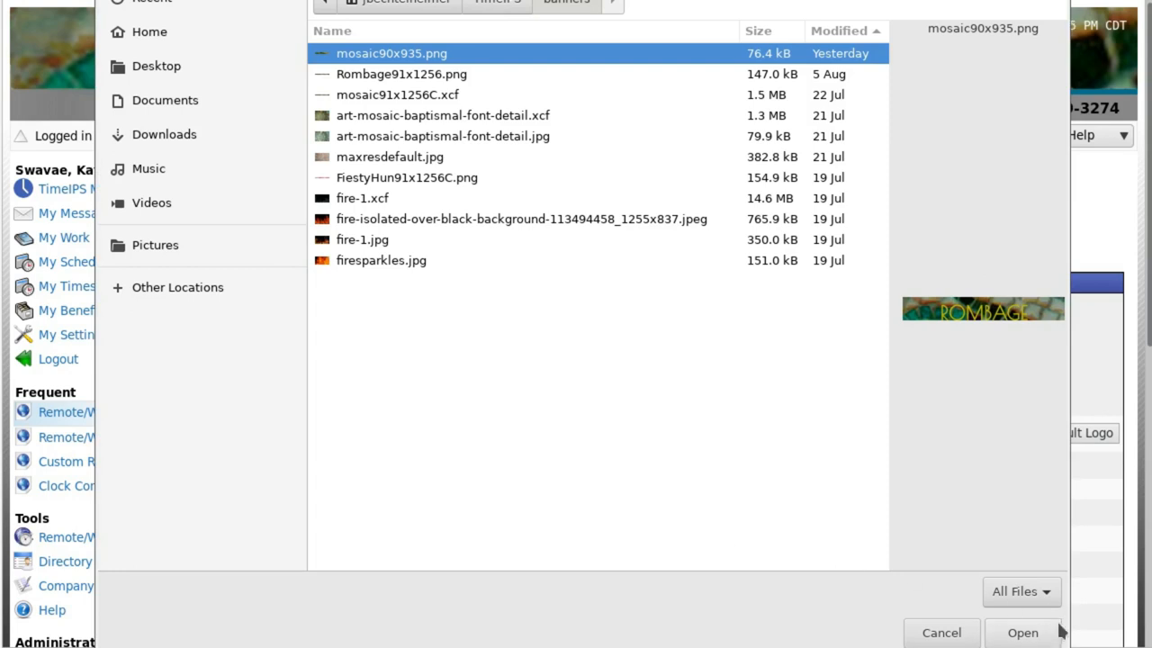
left_click(1026, 634)
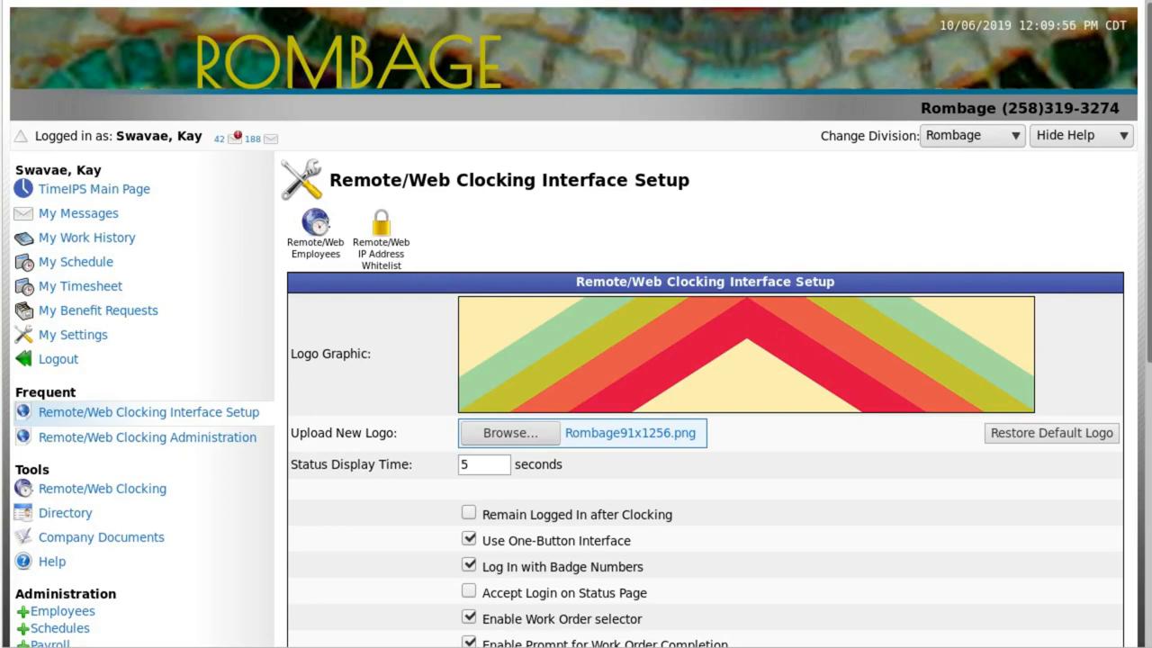
mouse_move(684, 526)
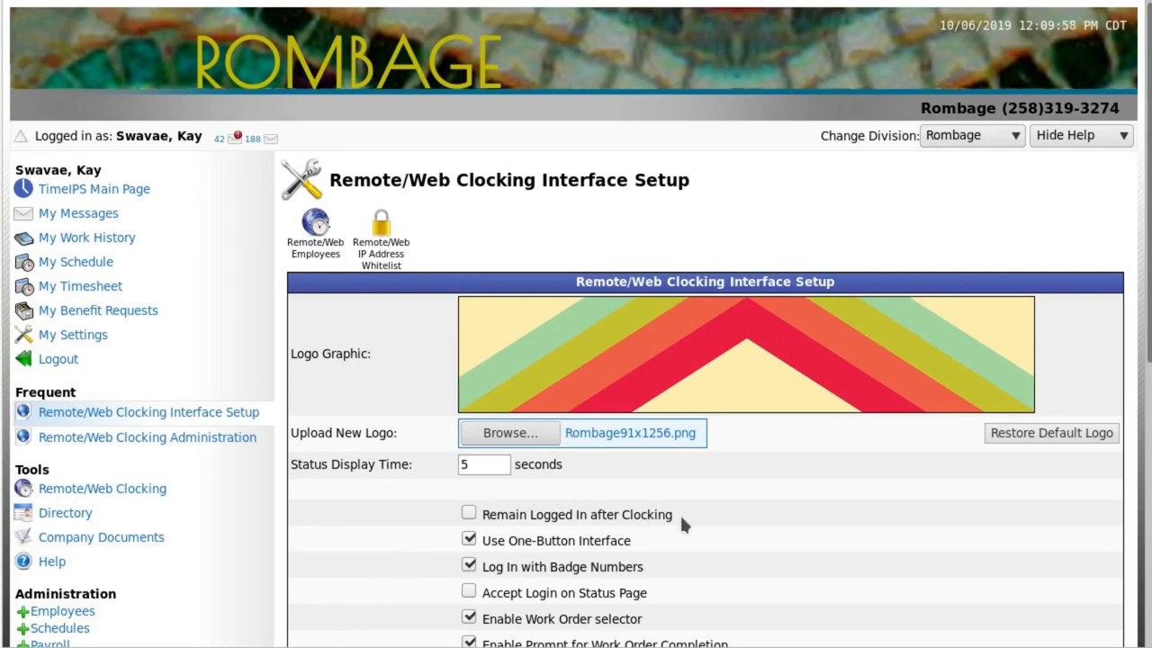
mouse_move(482, 533)
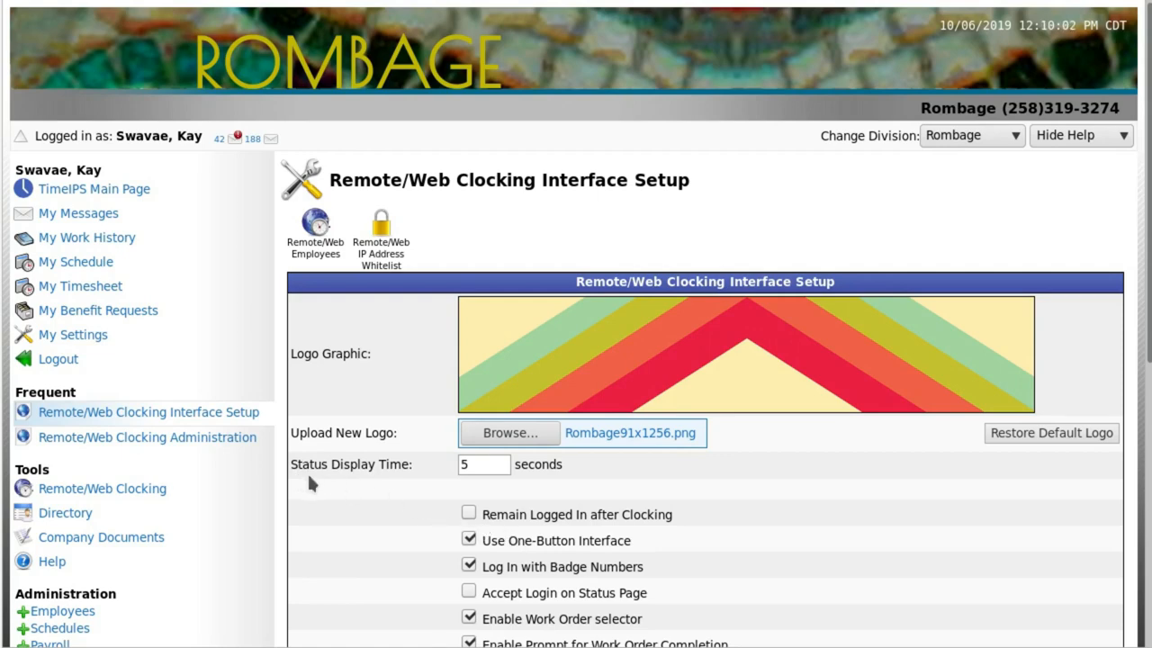
mouse_move(531, 486)
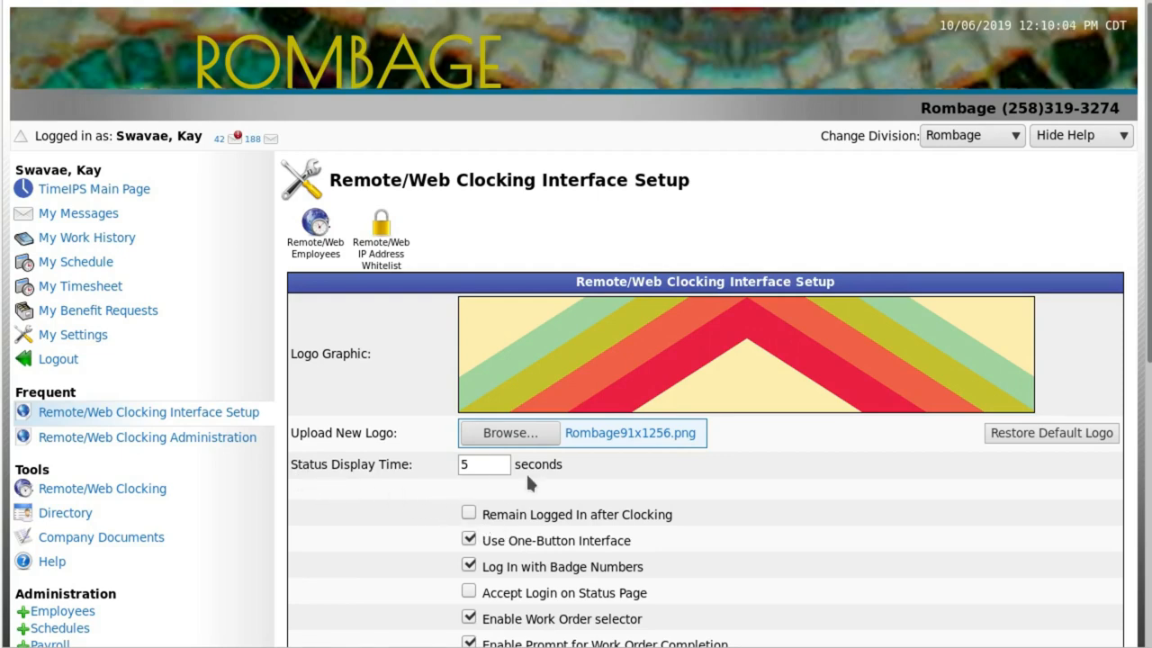
mouse_move(453, 482)
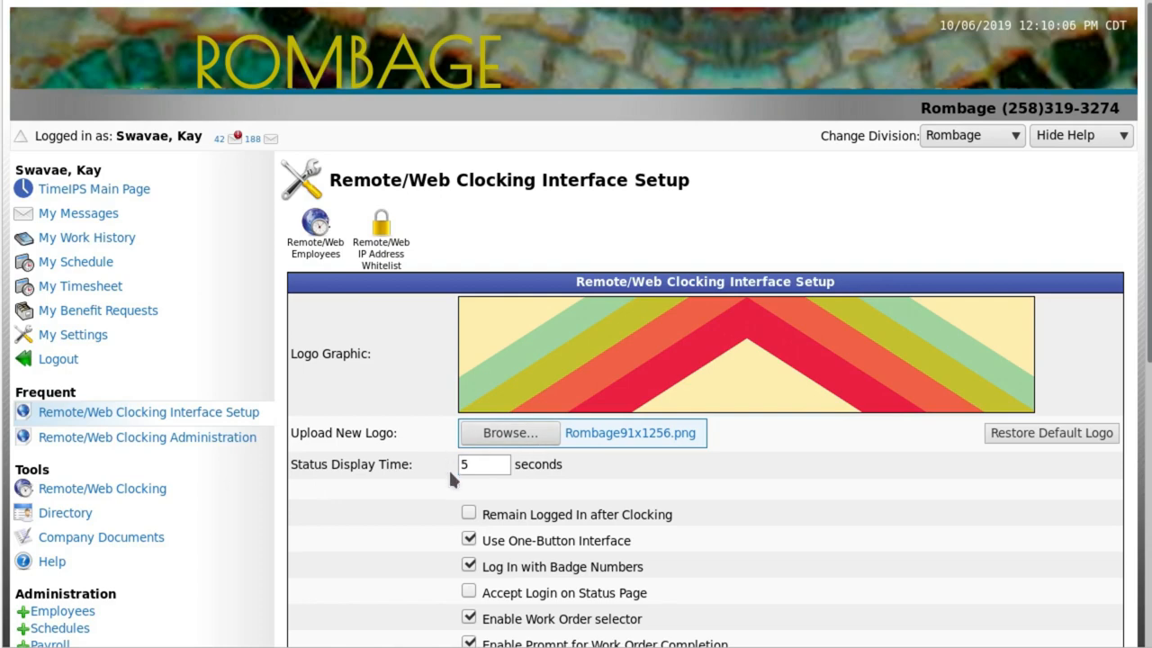
mouse_move(494, 497)
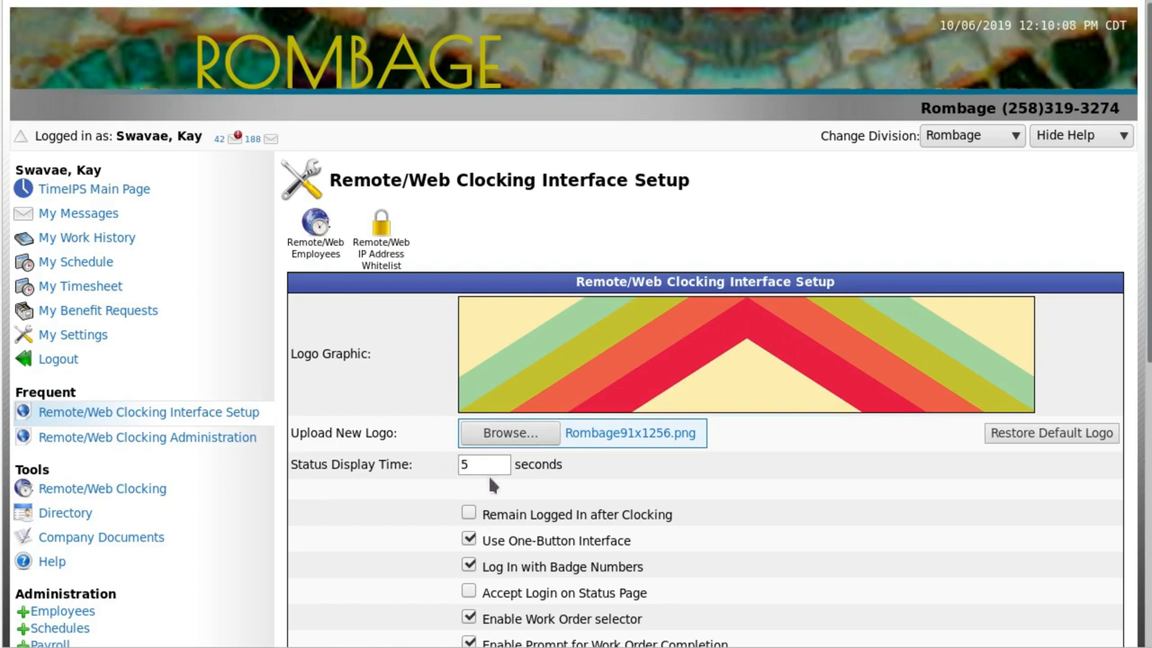
Blank the status display time; enable remain-logged-in and status-page login, disable one-button and badge-number login.
double_click(466, 465)
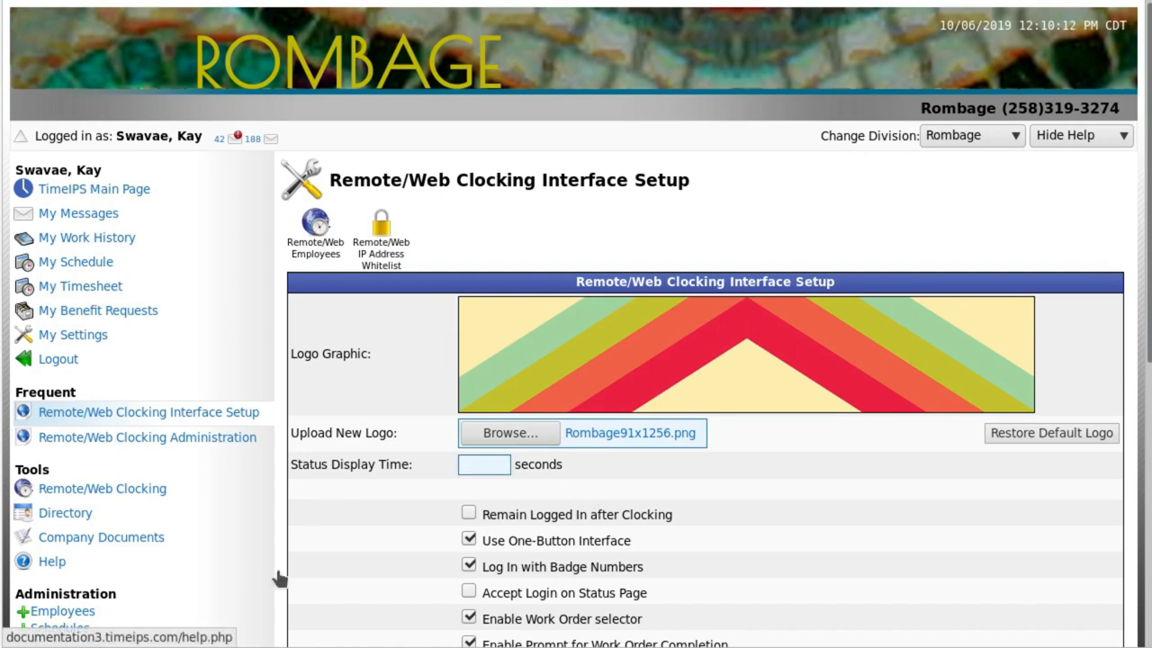
mouse_move(374, 562)
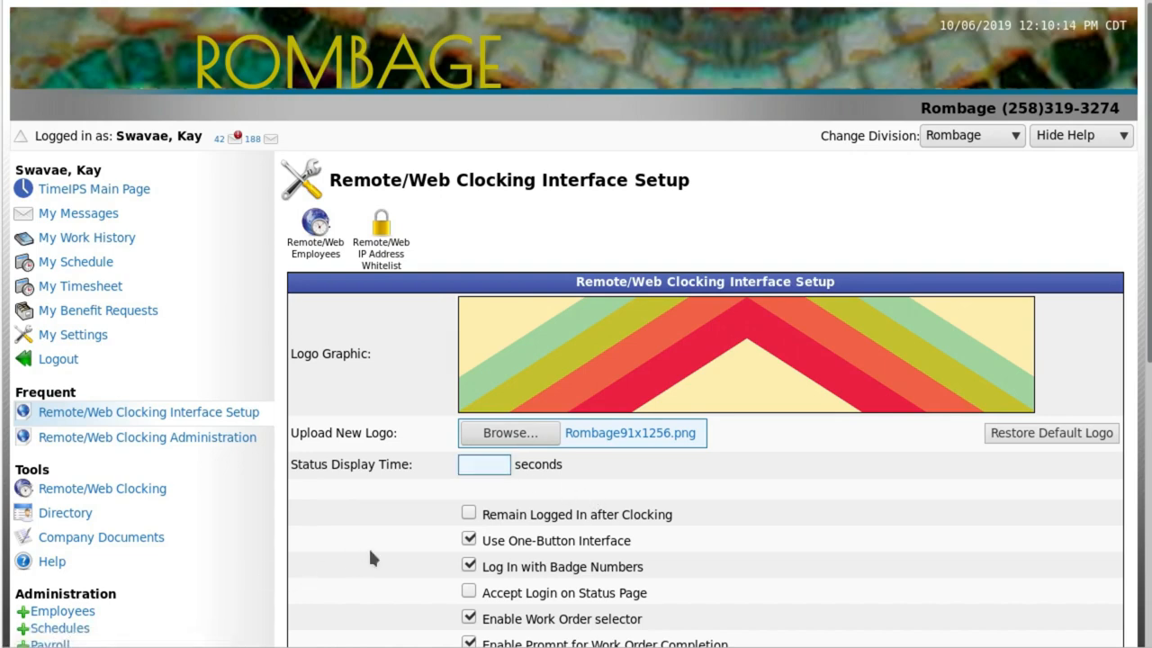
left_click(468, 515)
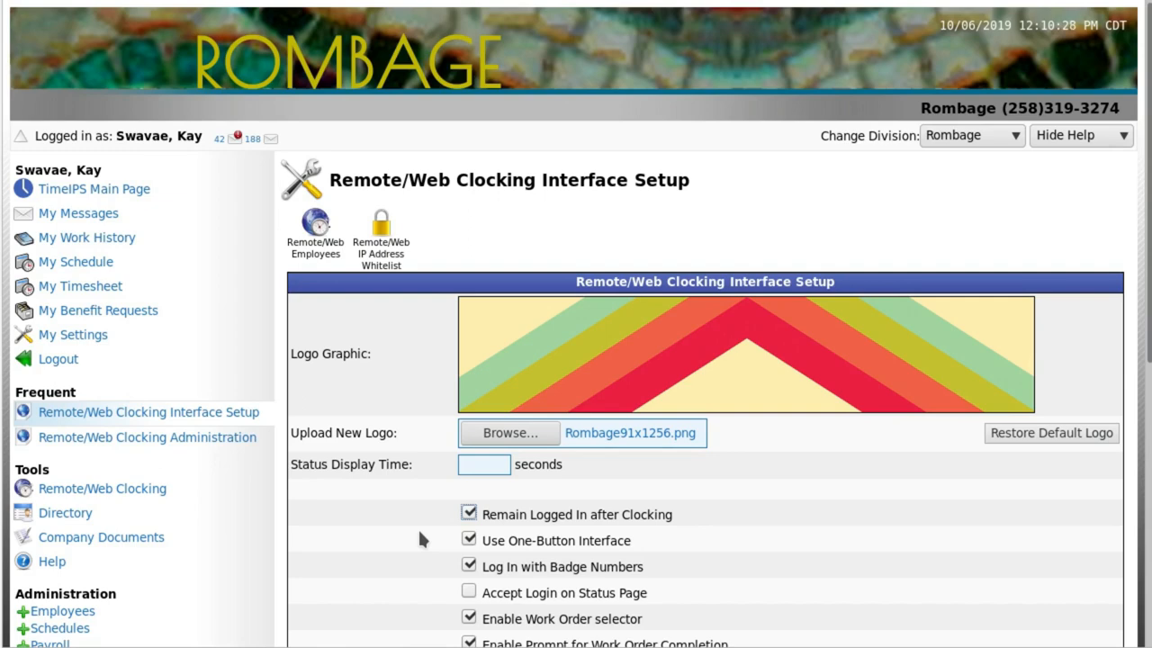
mouse_move(598, 567)
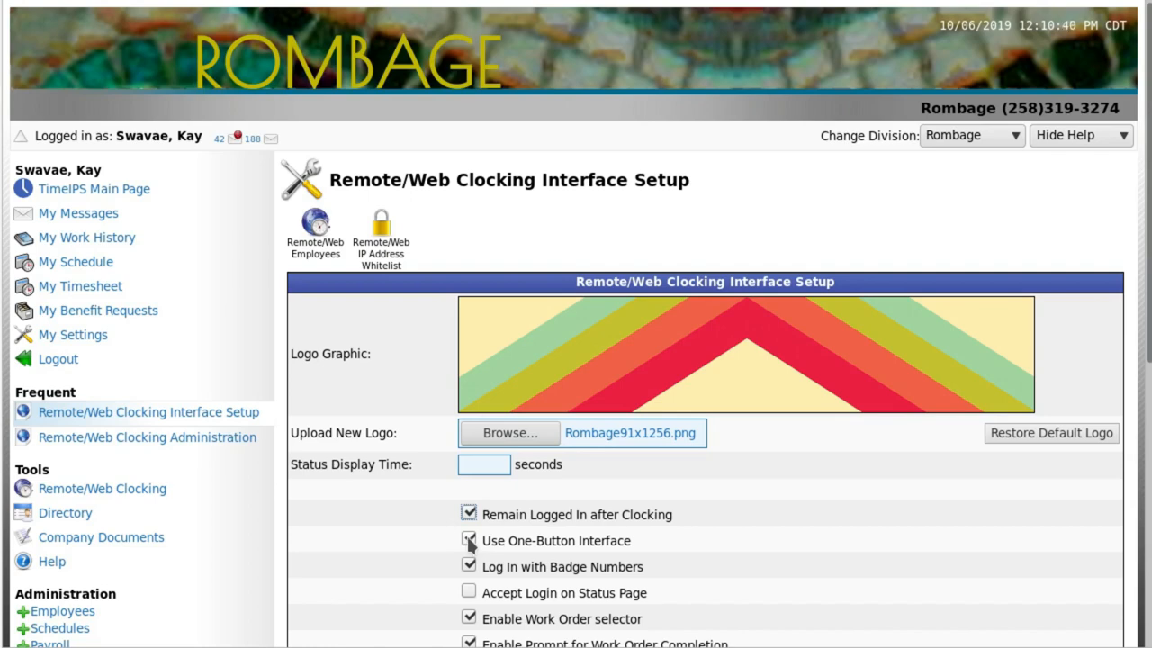
left_click(468, 540)
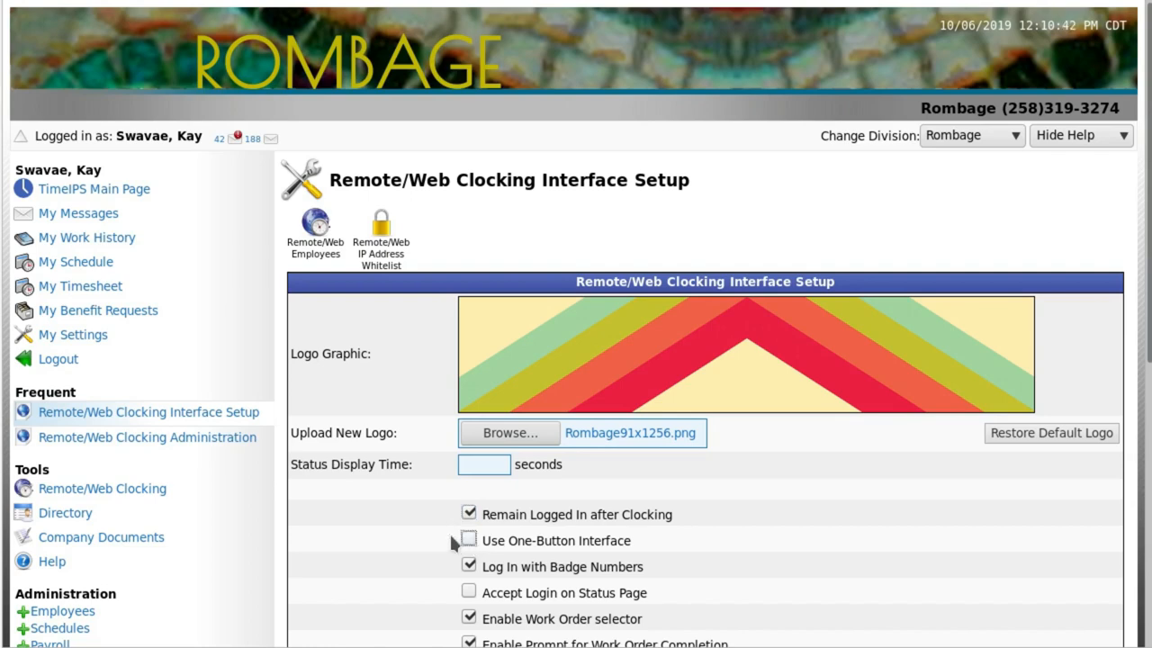
mouse_move(436, 539)
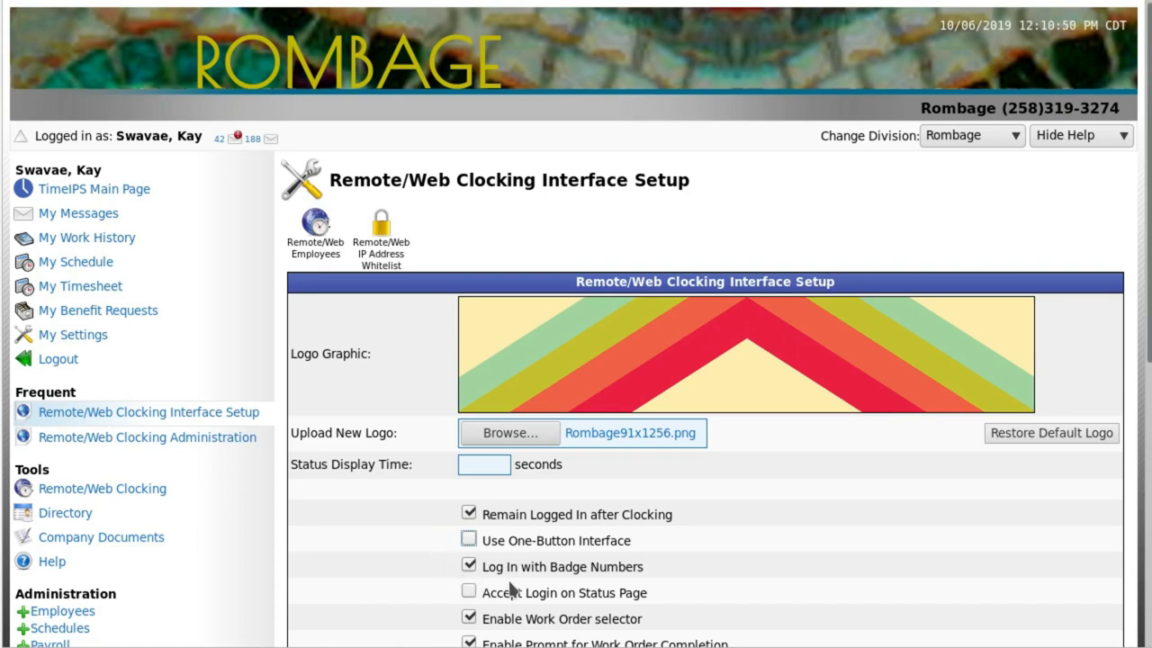
mouse_move(583, 540)
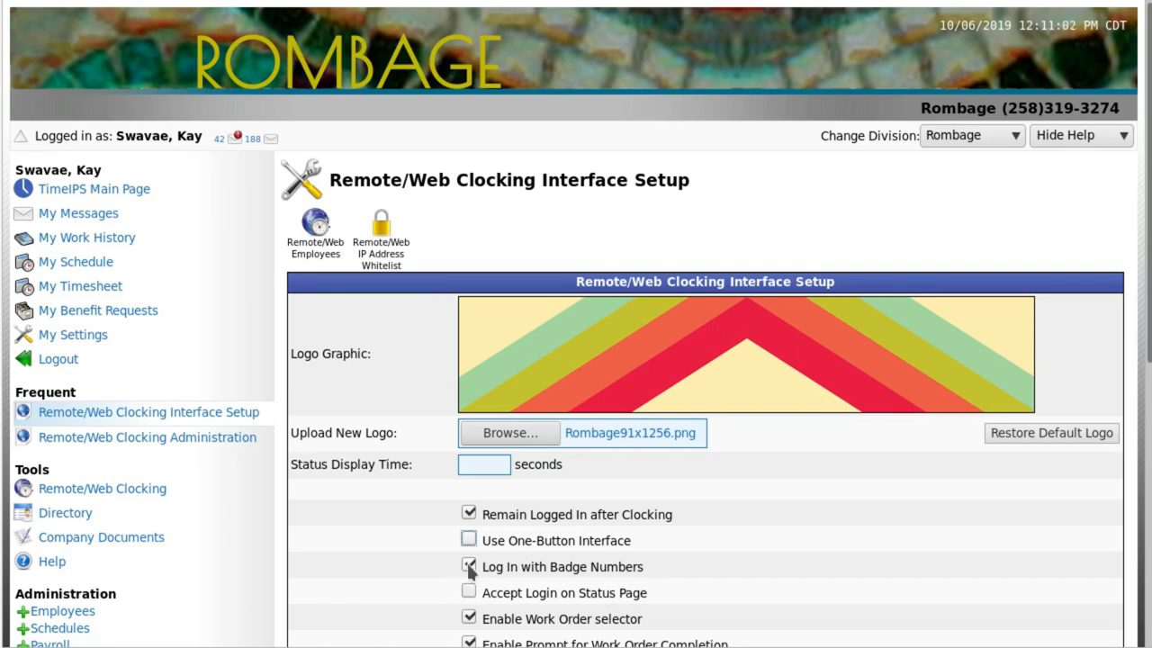
left_click(466, 565)
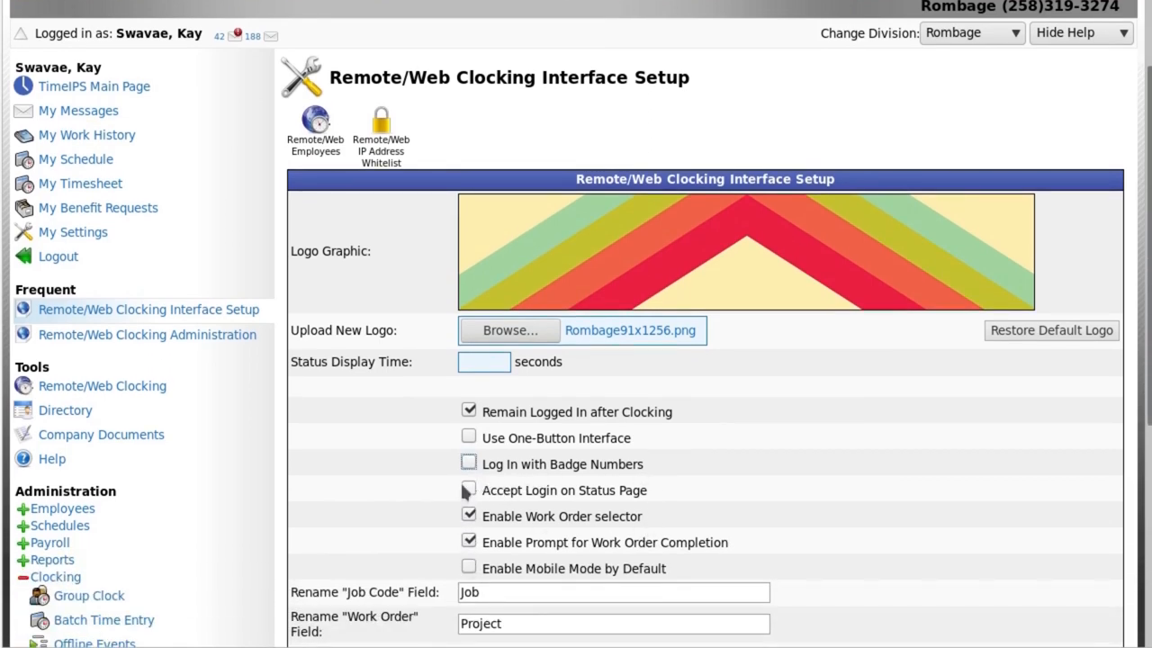
left_click(468, 490)
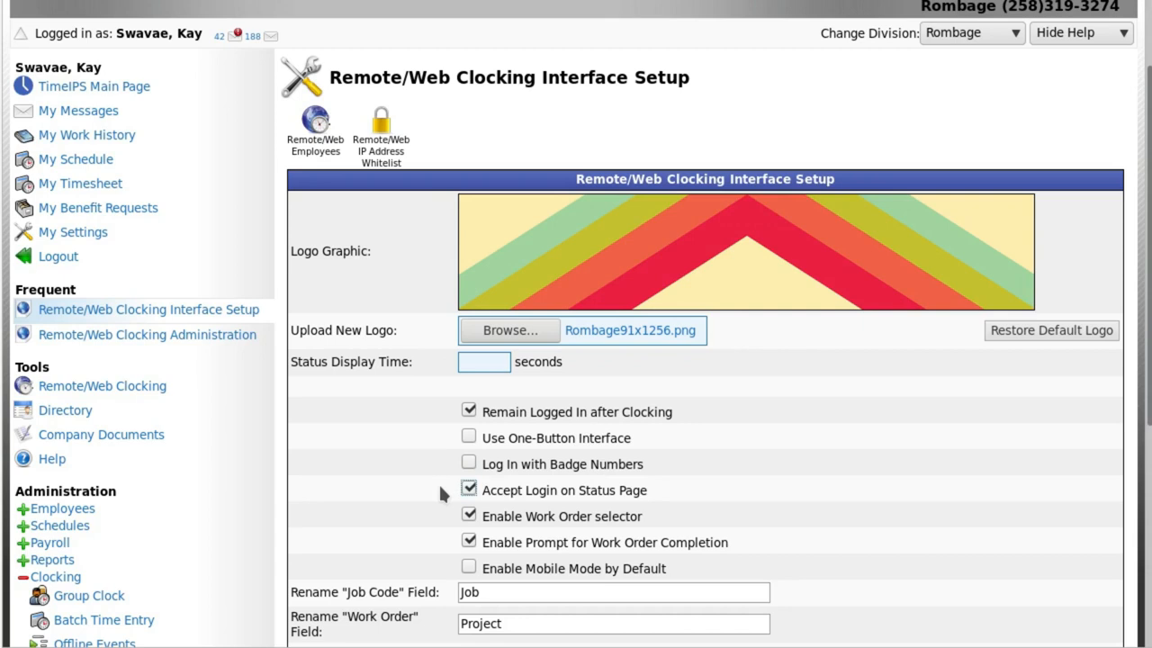
mouse_move(479, 518)
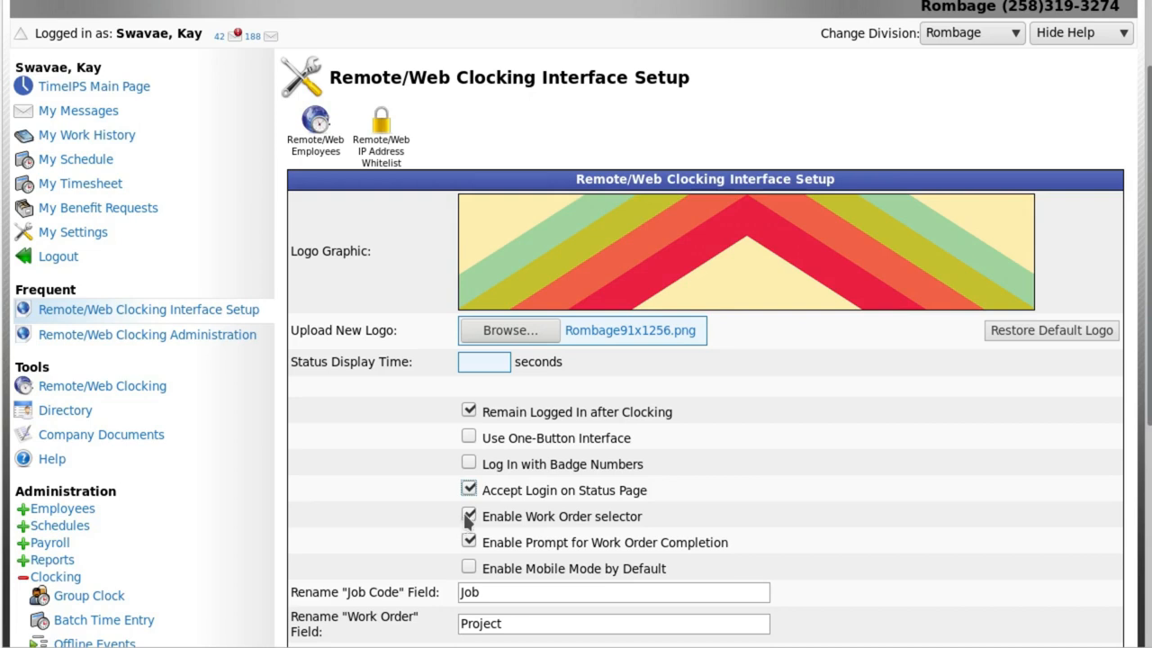
Disable the work order selector and completion prompt, and enable mobile mode by default.
left_click(468, 515)
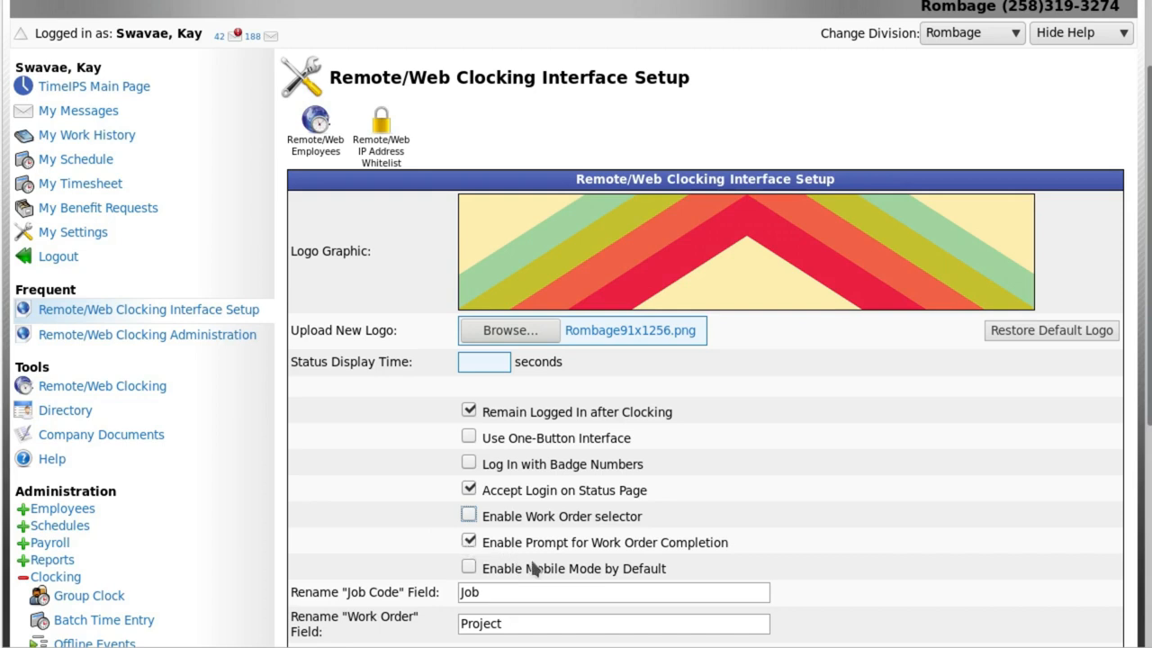
mouse_move(747, 558)
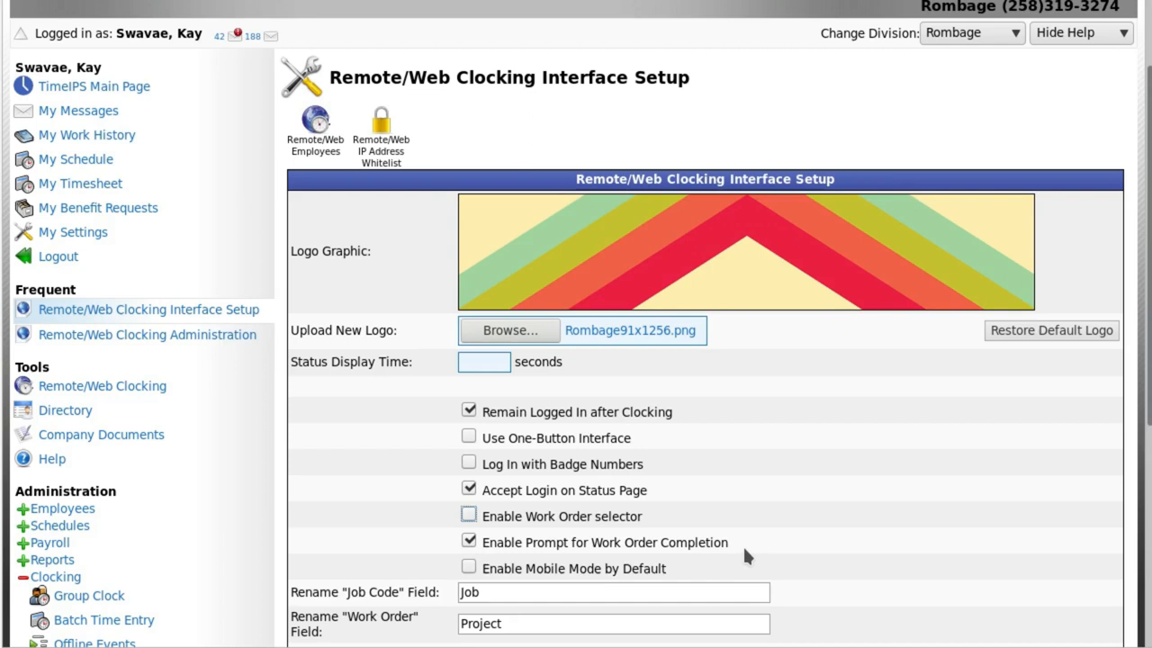
mouse_move(571, 514)
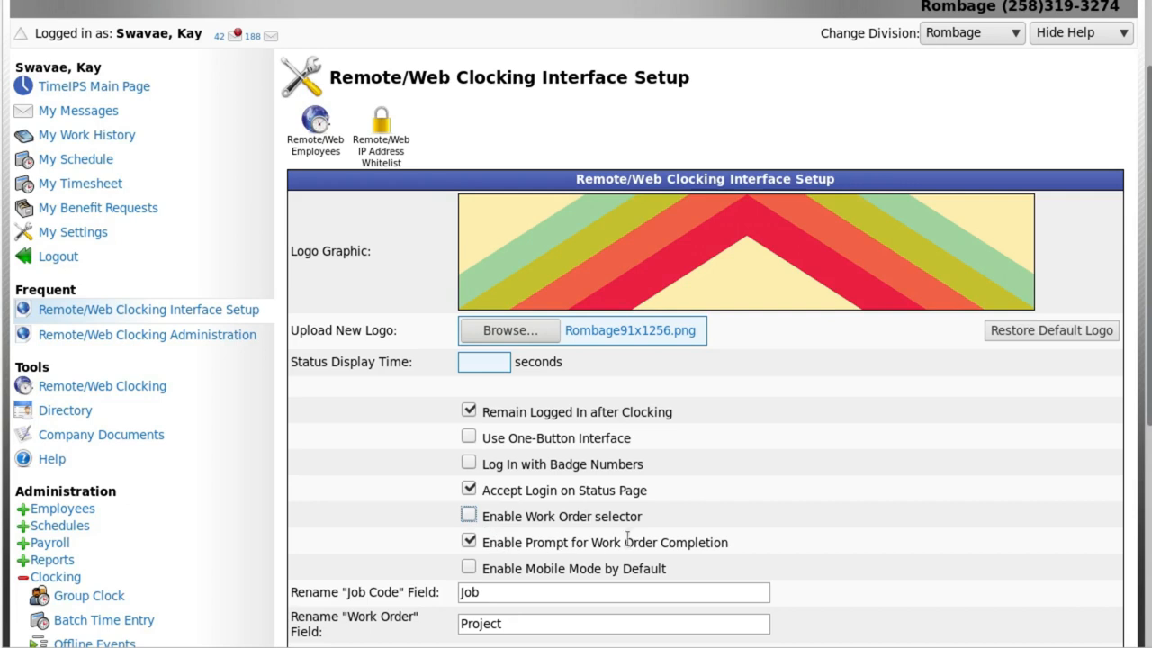
mouse_move(524, 542)
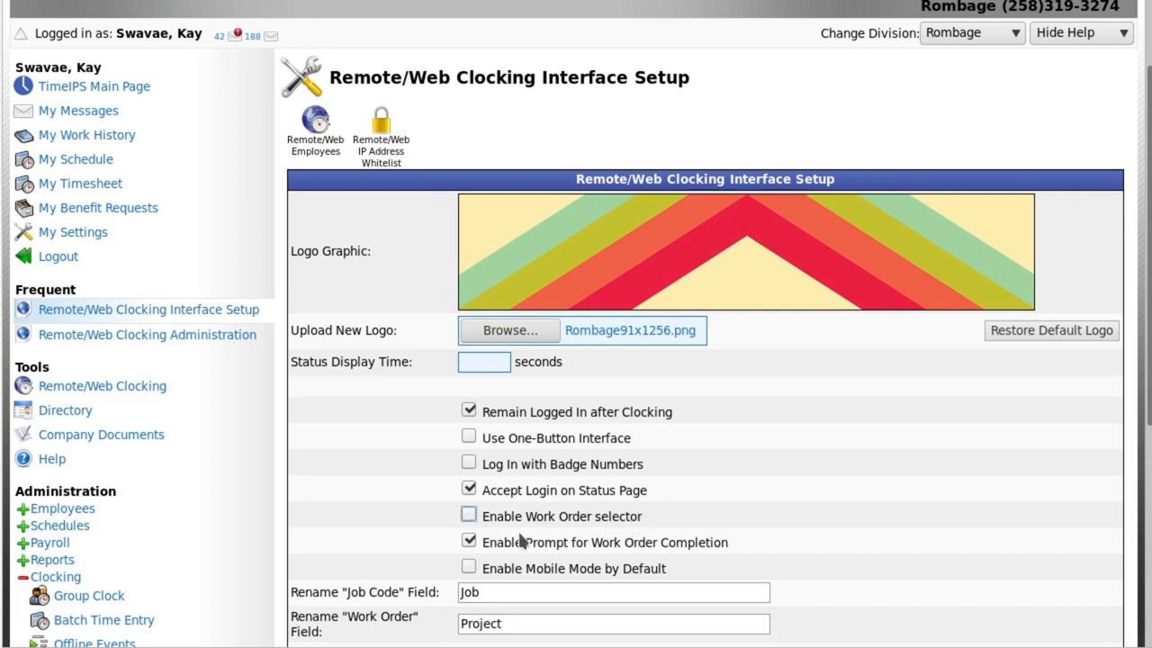
left_click(468, 541)
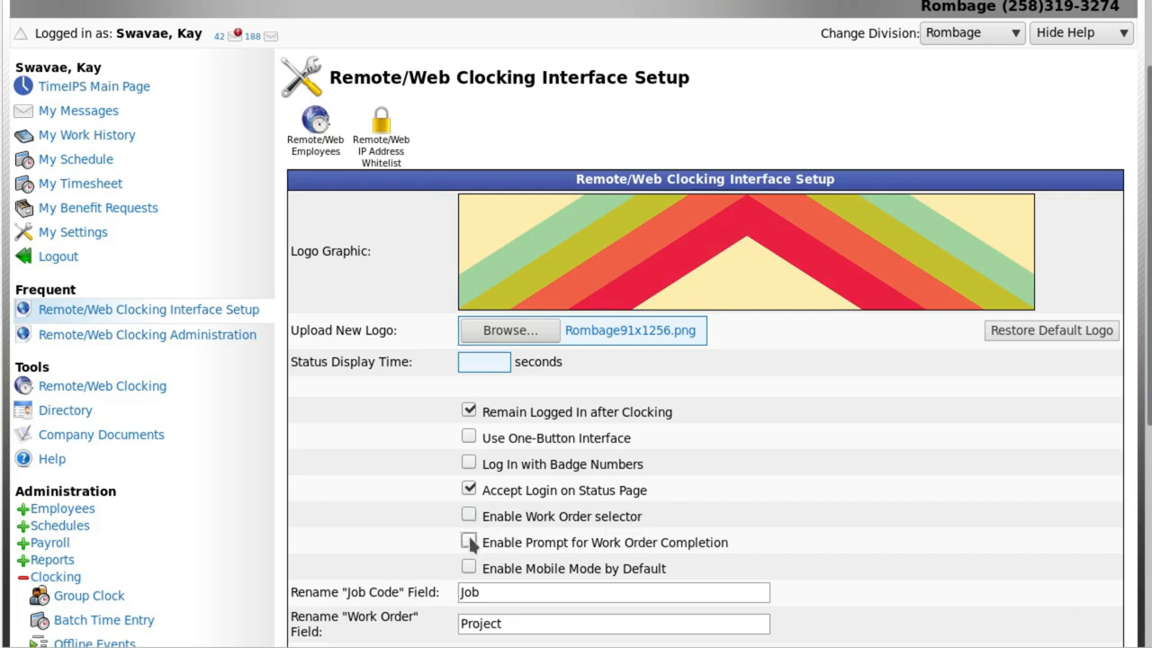
left_click(466, 569)
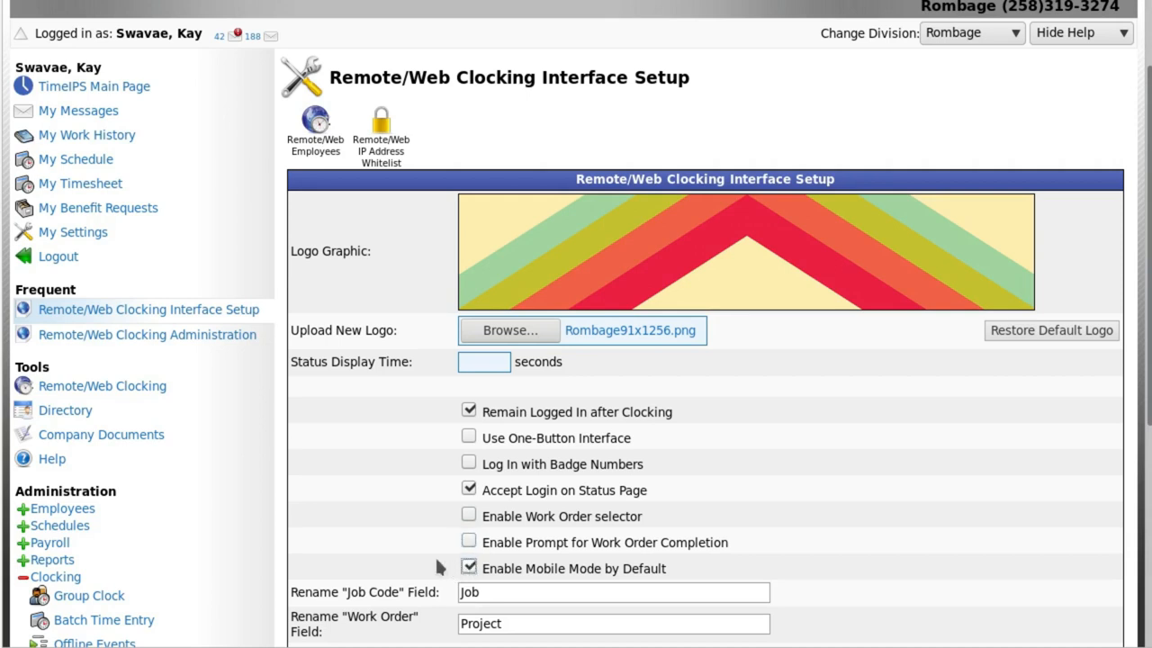
Turn mobile mode off, label the job code field Job Code and keep the work order field as Project.
scroll("down", 3)
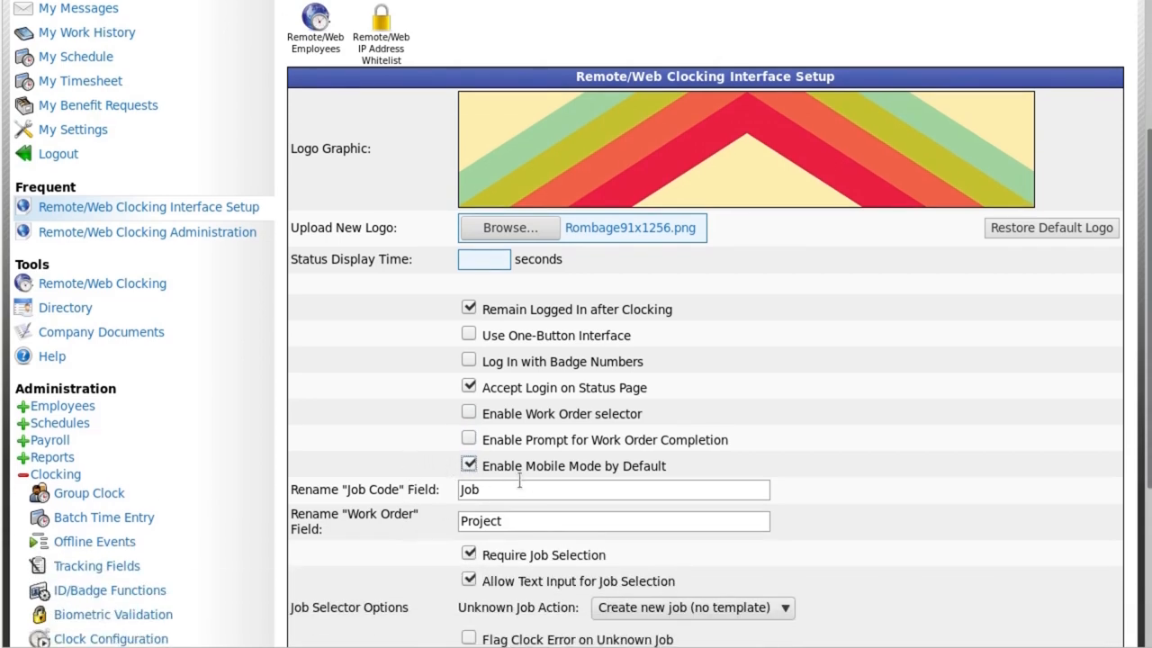
mouse_move(670, 486)
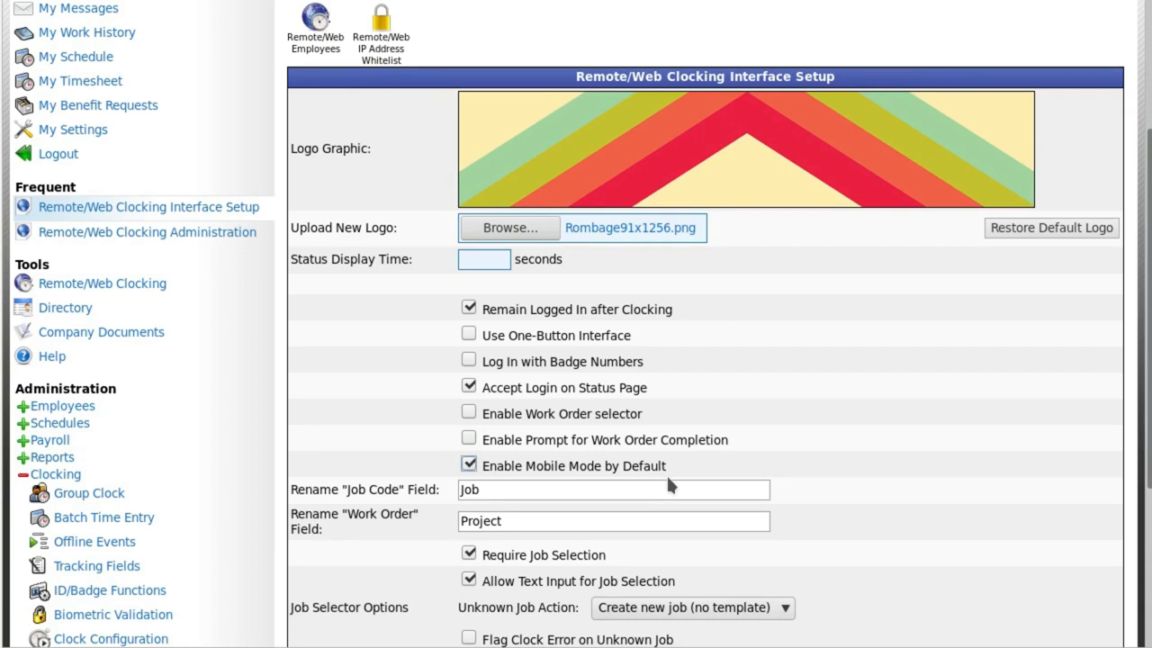
mouse_move(668, 495)
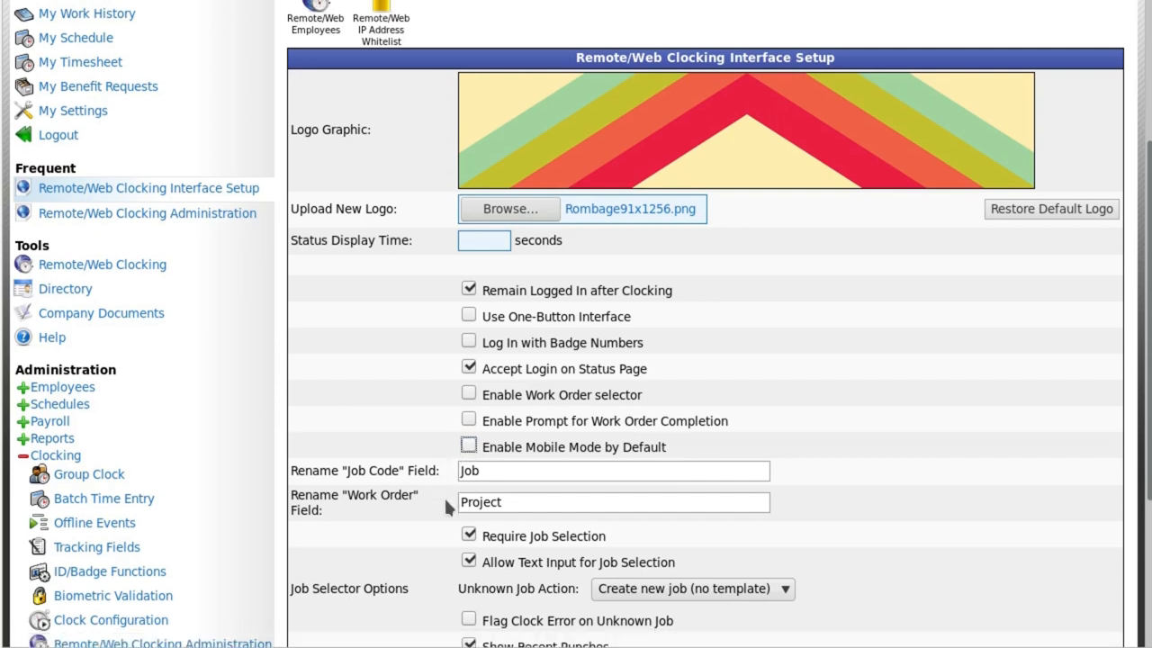
scroll("down", 3)
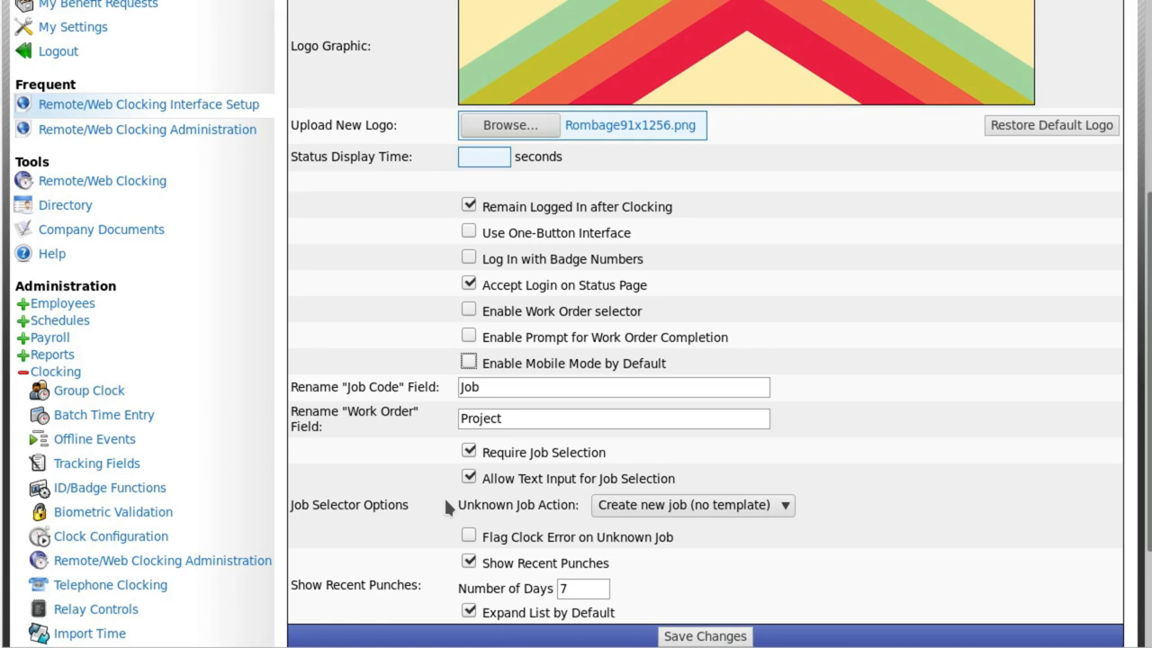
left_click(613, 387)
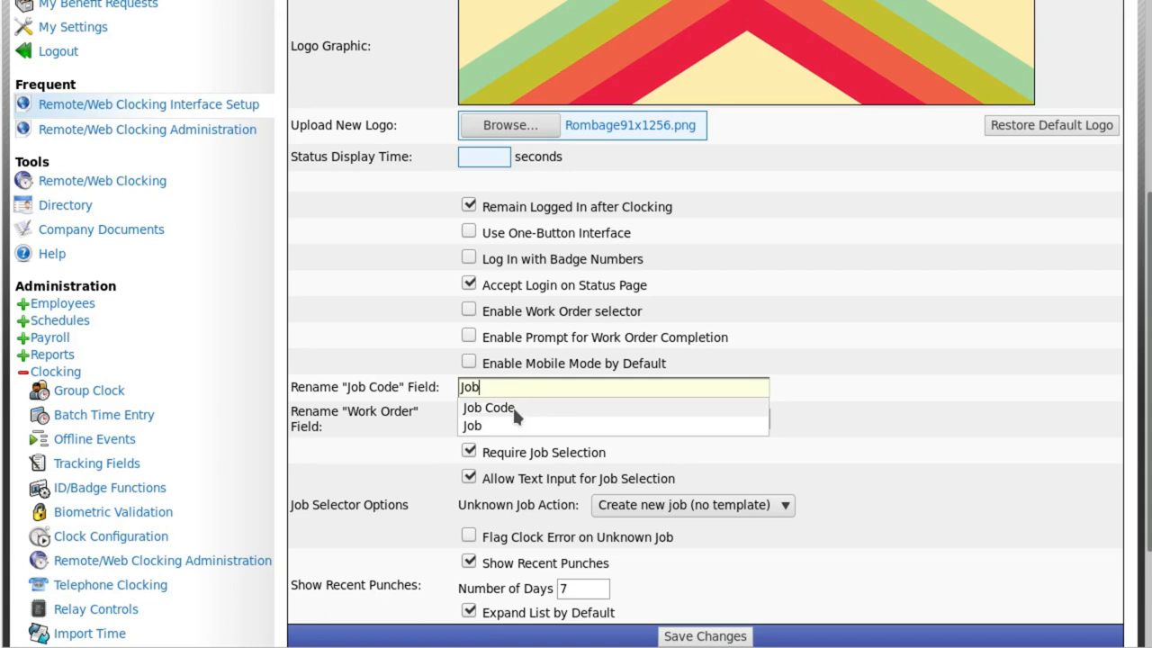
left_click(488, 407)
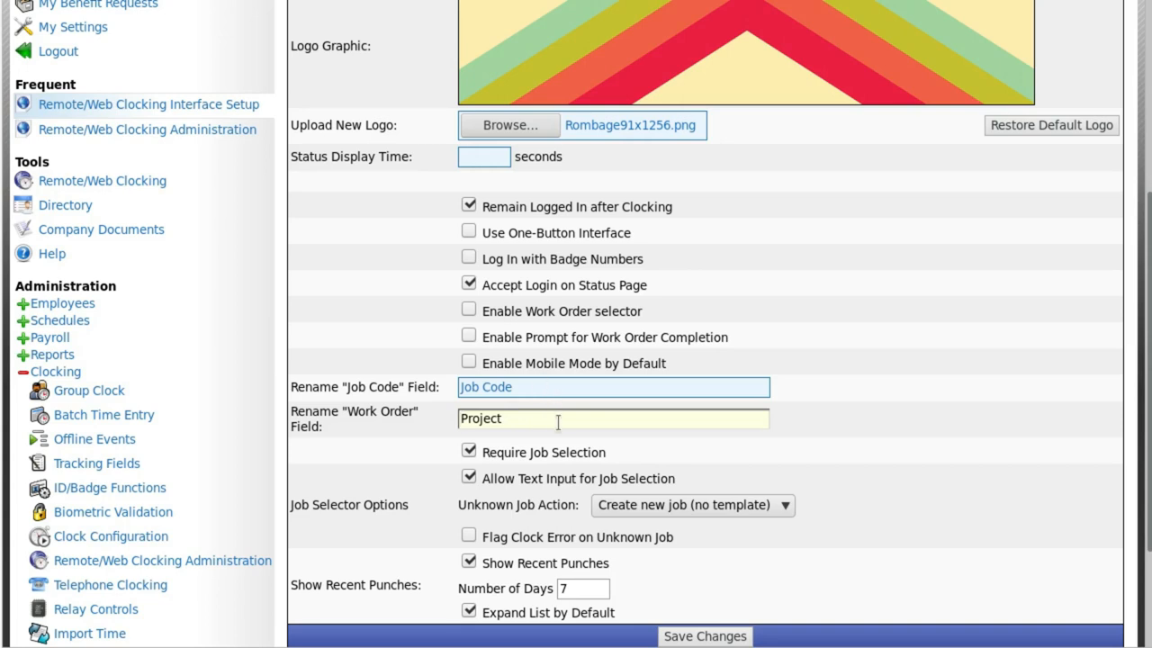
left_click(531, 419)
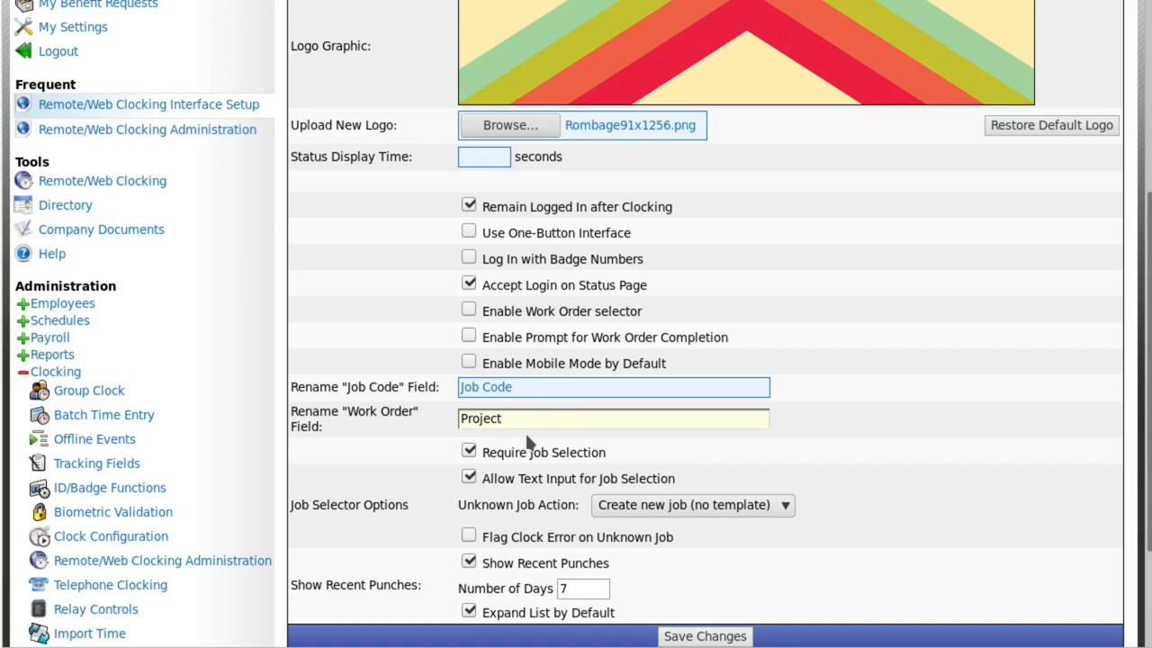
mouse_move(472, 479)
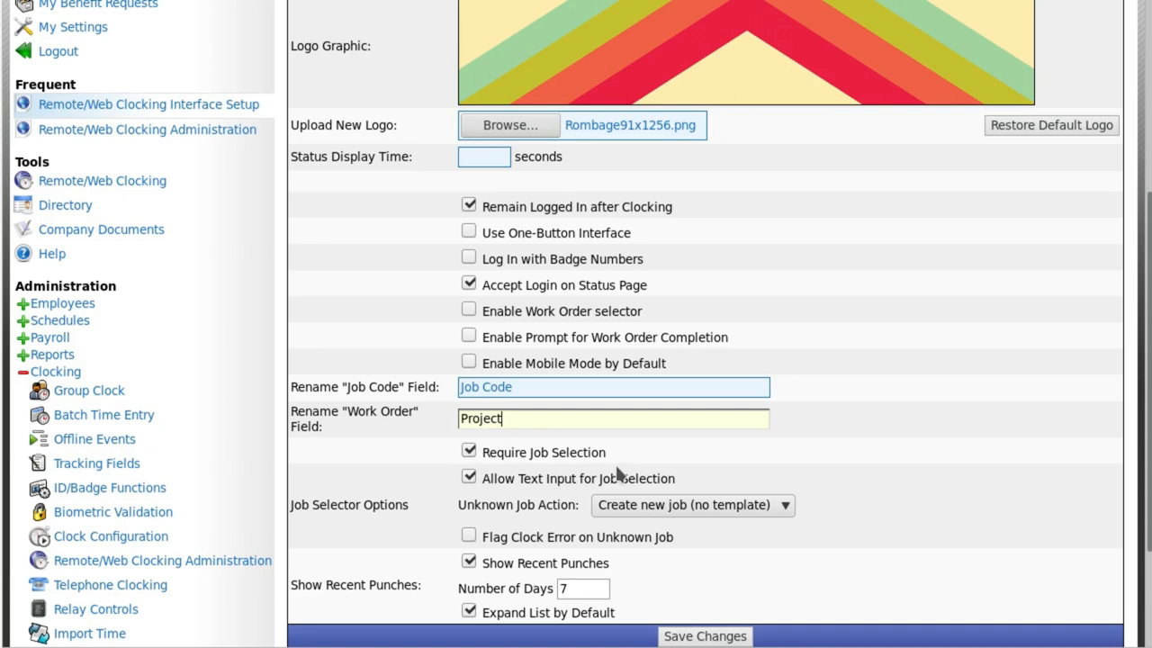
mouse_move(491, 478)
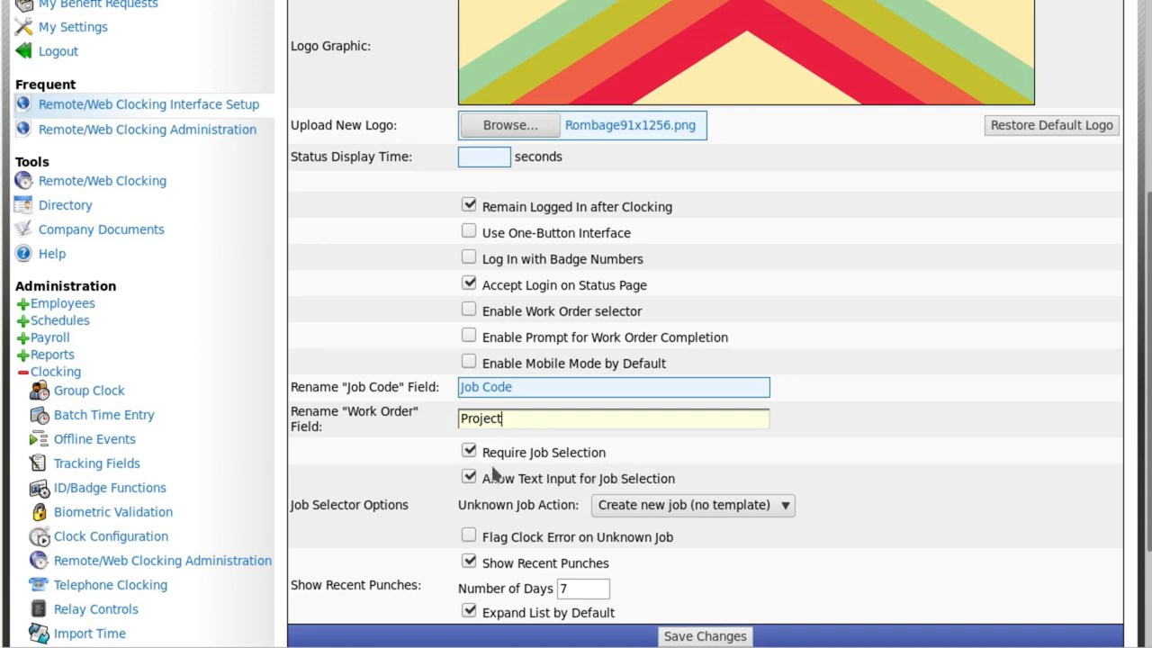
mouse_move(450, 479)
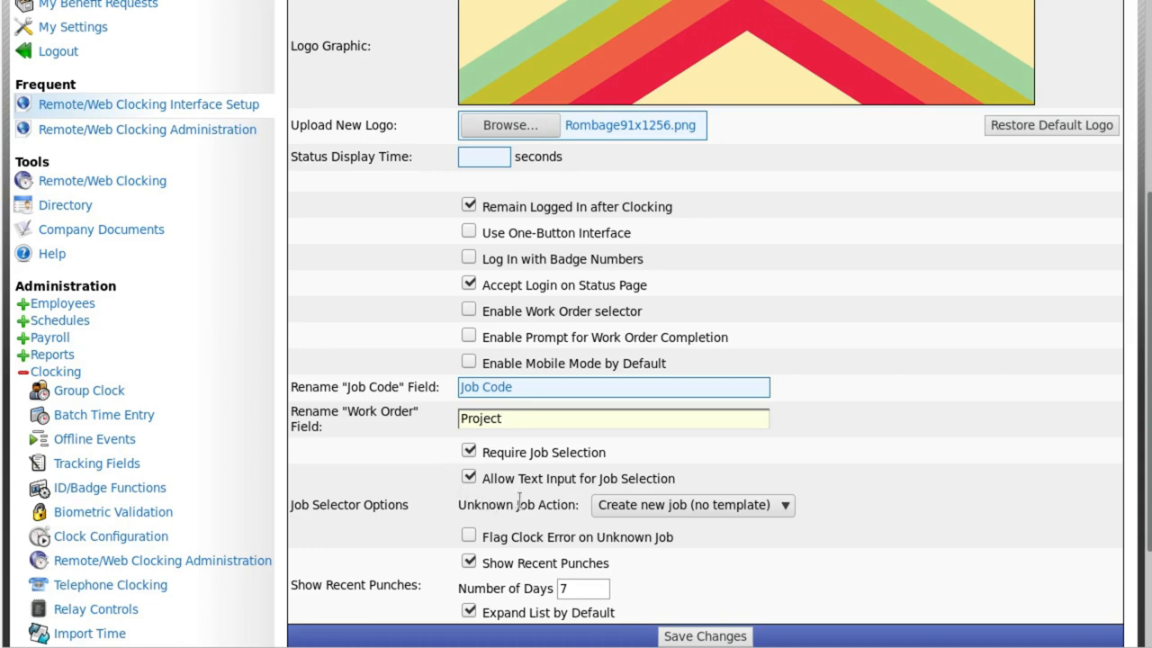
mouse_move(610, 482)
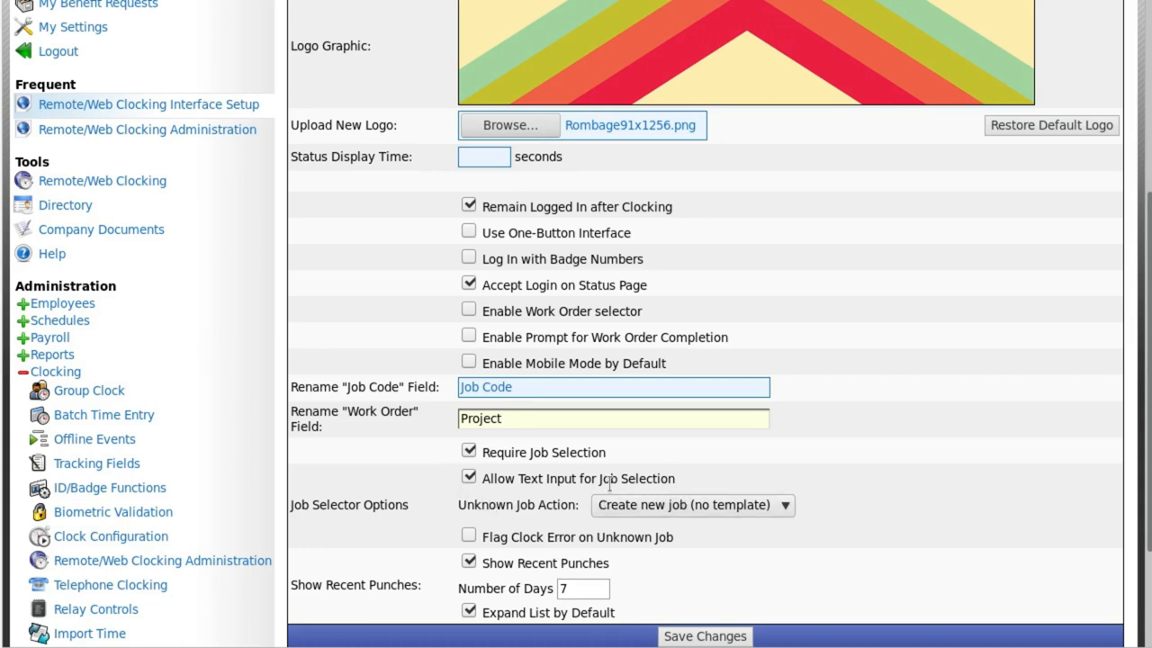
left_click(468, 479)
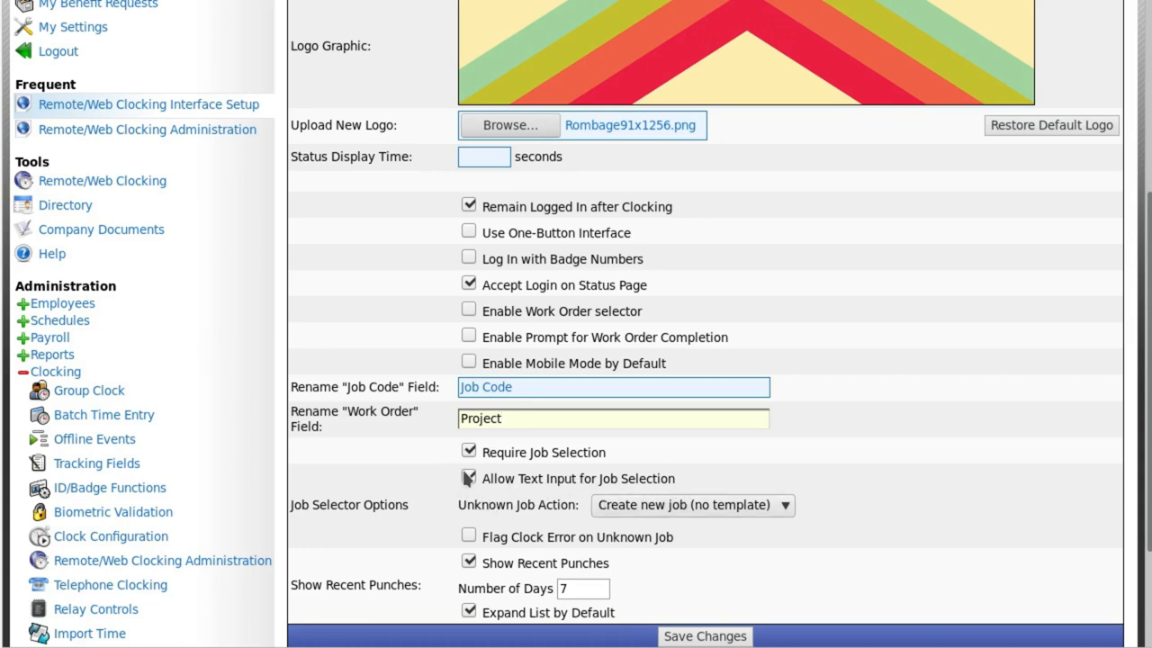
Keep free-text job entry on and flag a clock error on unknown jobs.
left_click(468, 479)
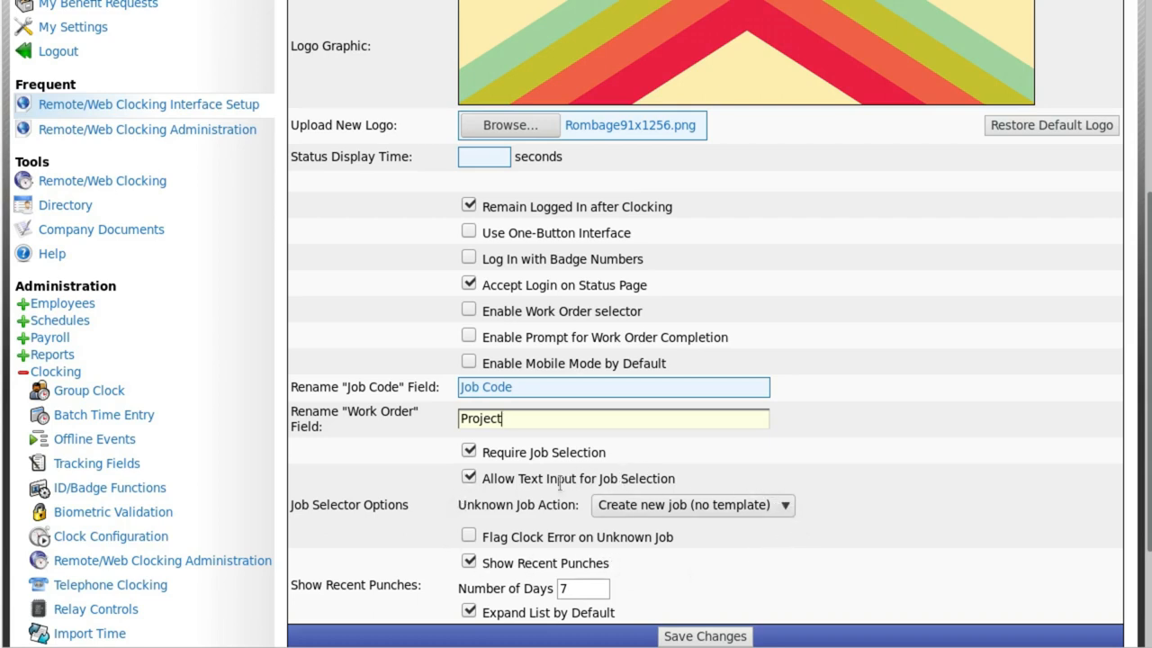
mouse_move(543, 536)
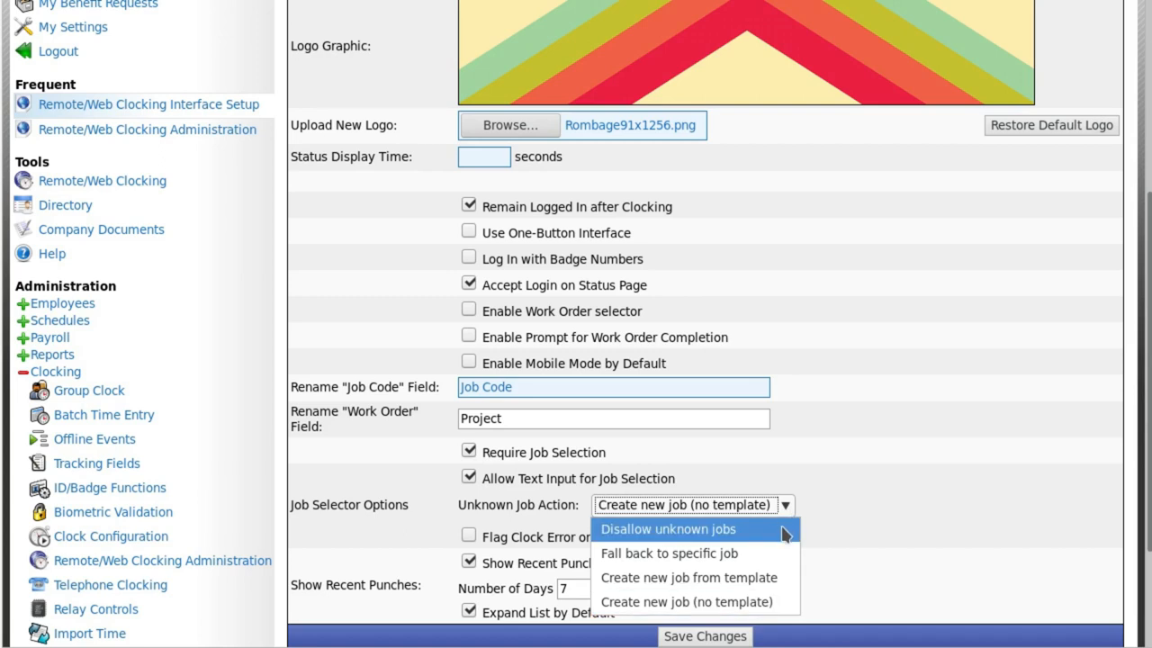
mouse_move(673, 555)
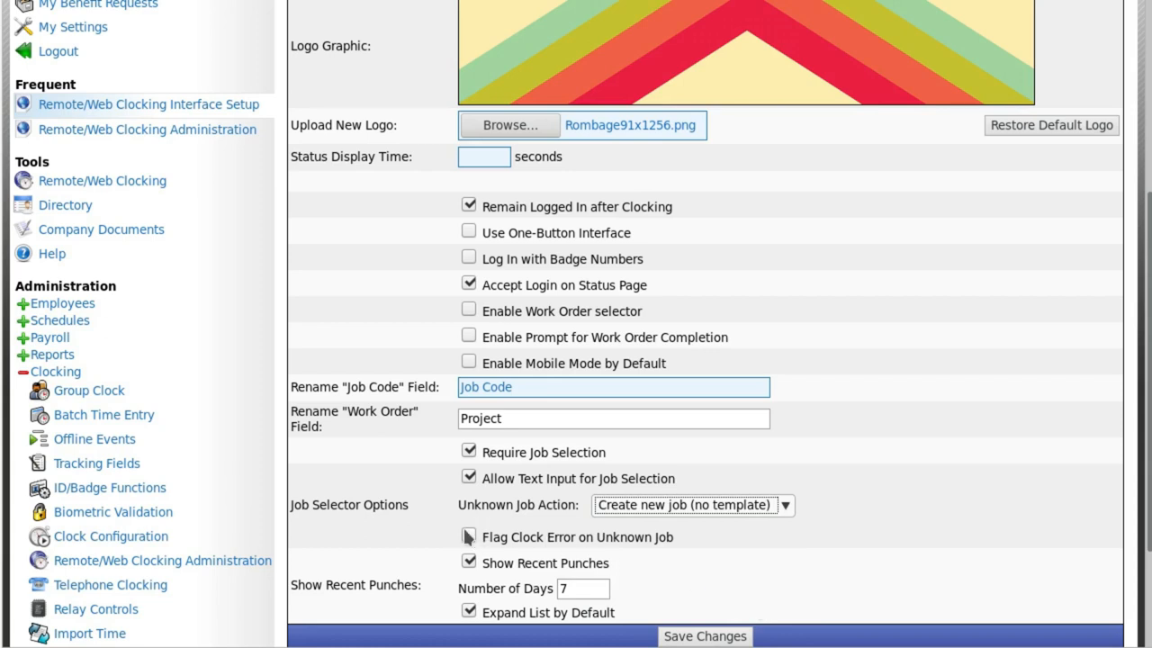
left_click(468, 536)
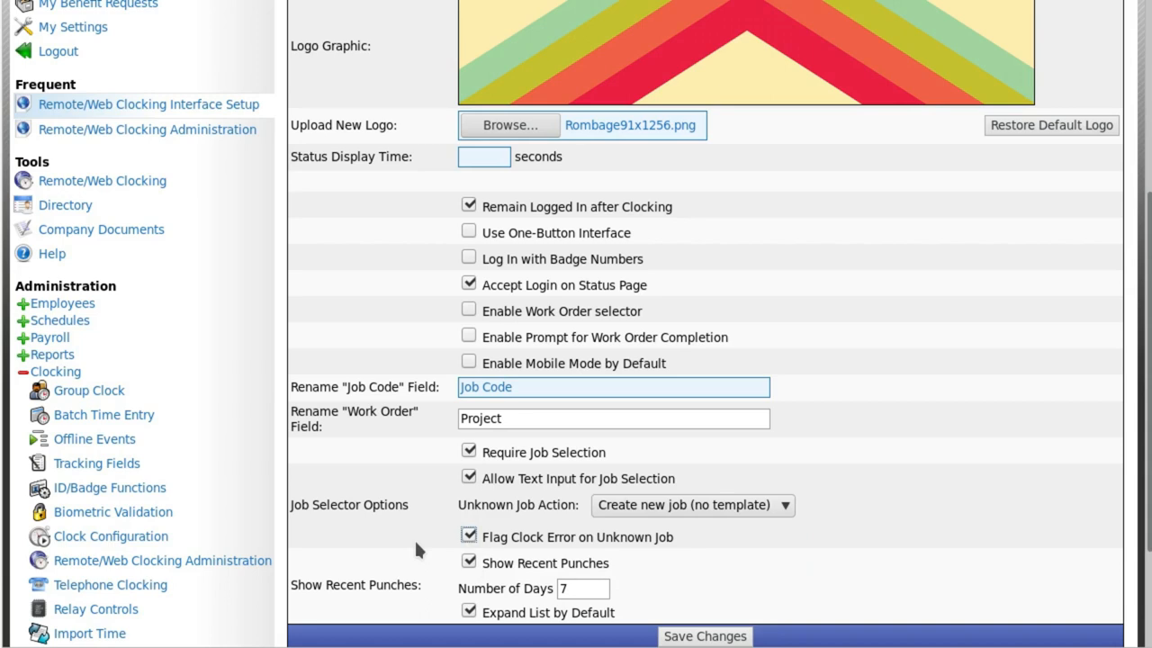
Keep recent punches shown for 7 days with the list expanded by default.
scroll("down", 3)
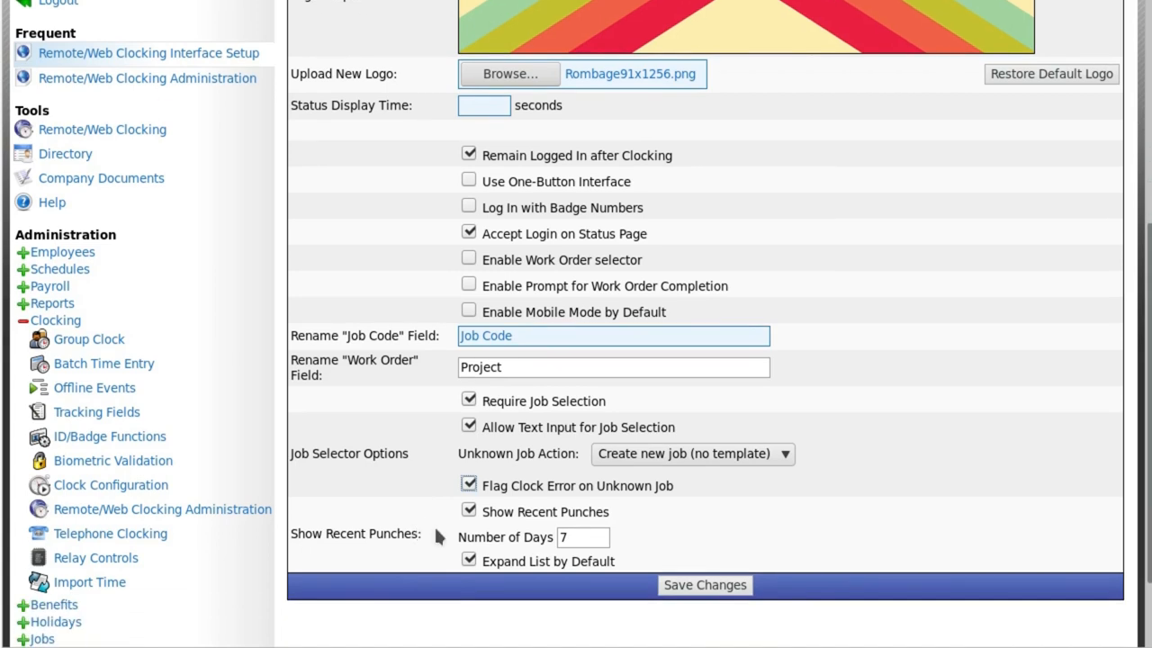
left_click(468, 511)
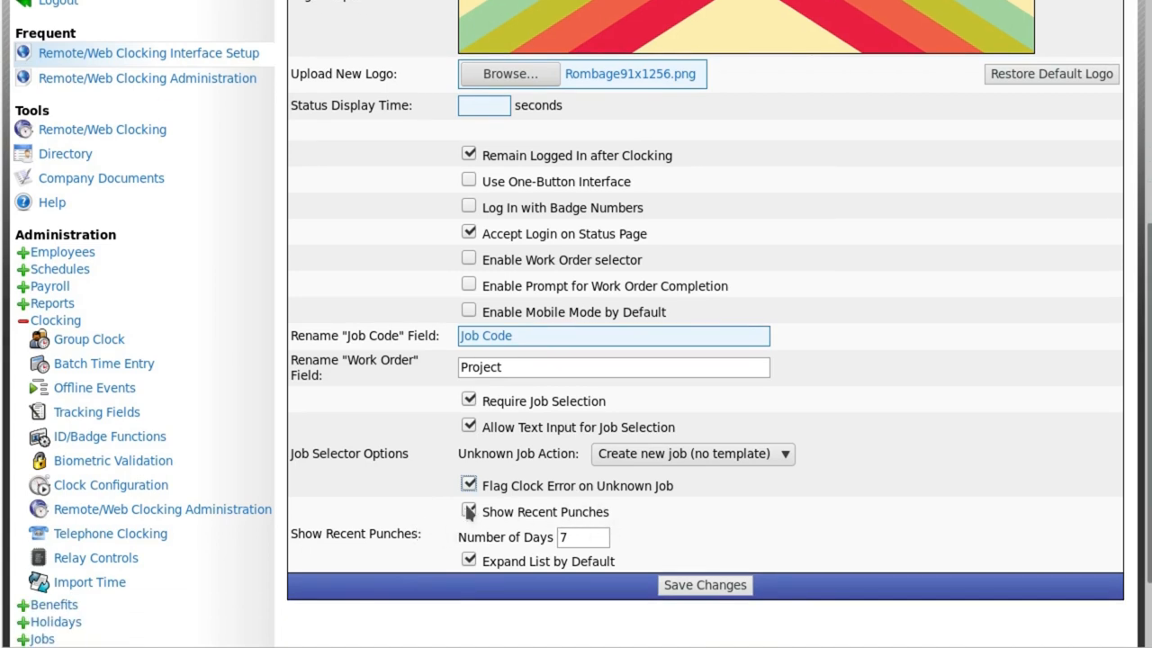
left_click(468, 511)
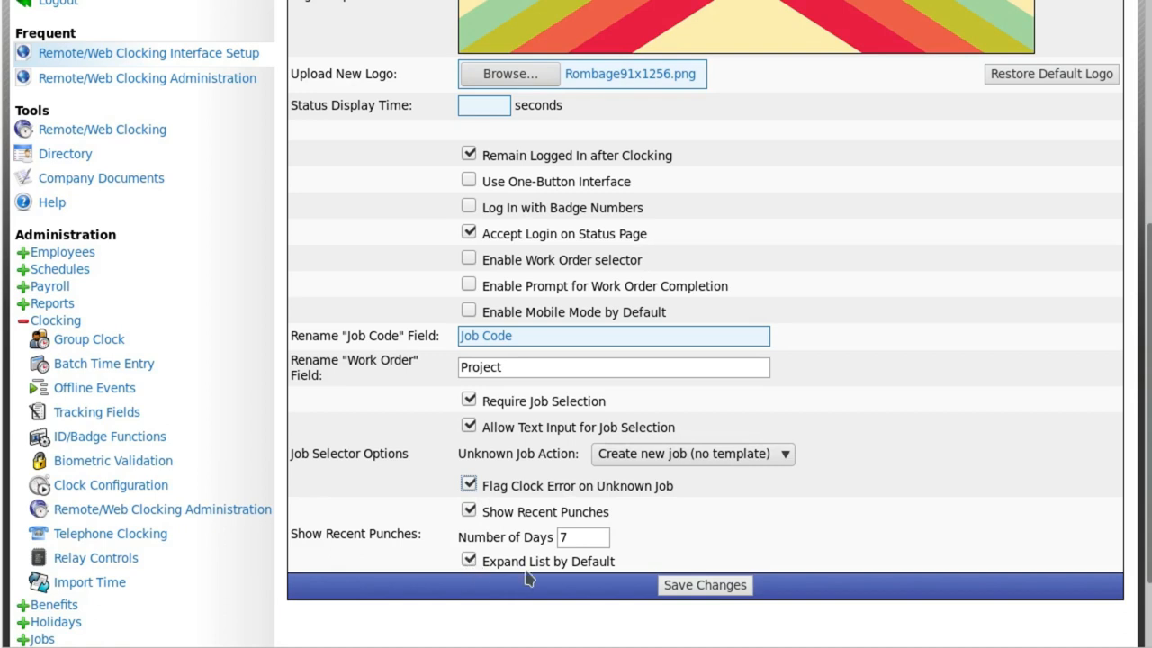
left_click(583, 537)
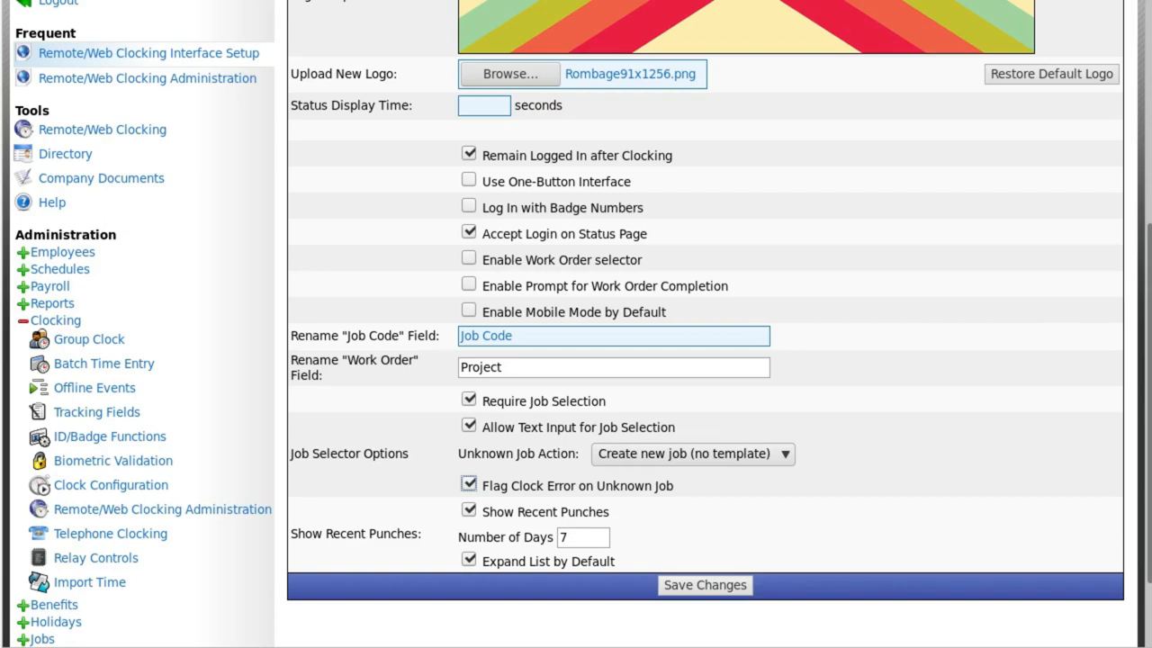
Save the clocking interface setup so the remote clock page shows the striped logo.
left_click(83, 410)
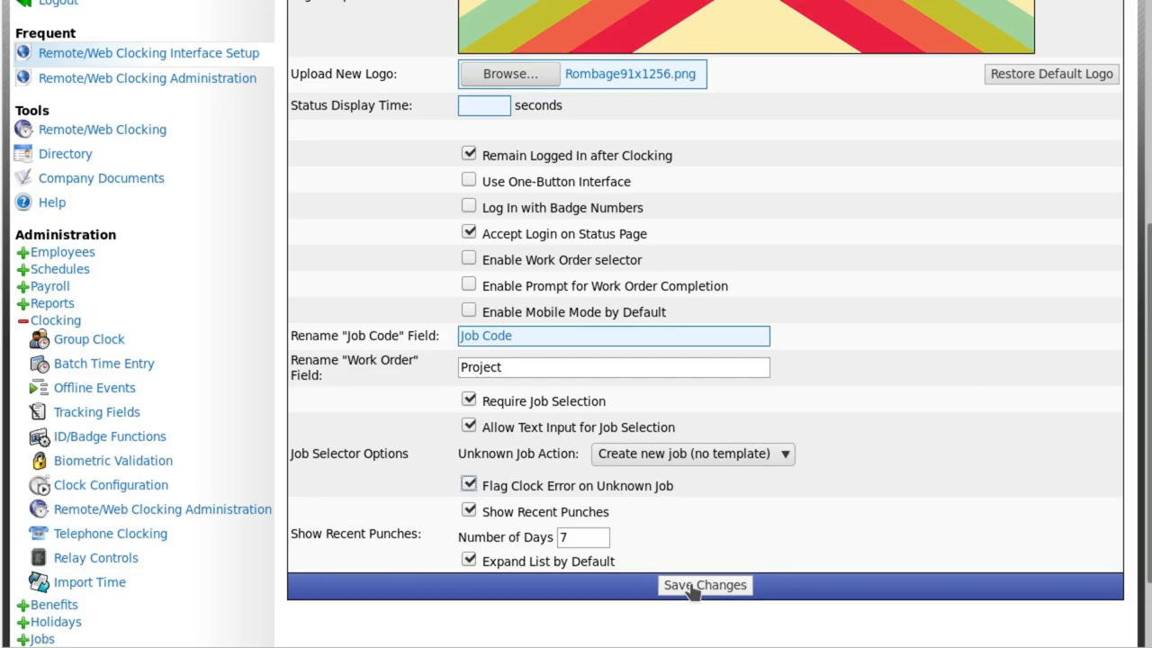
left_click(705, 587)
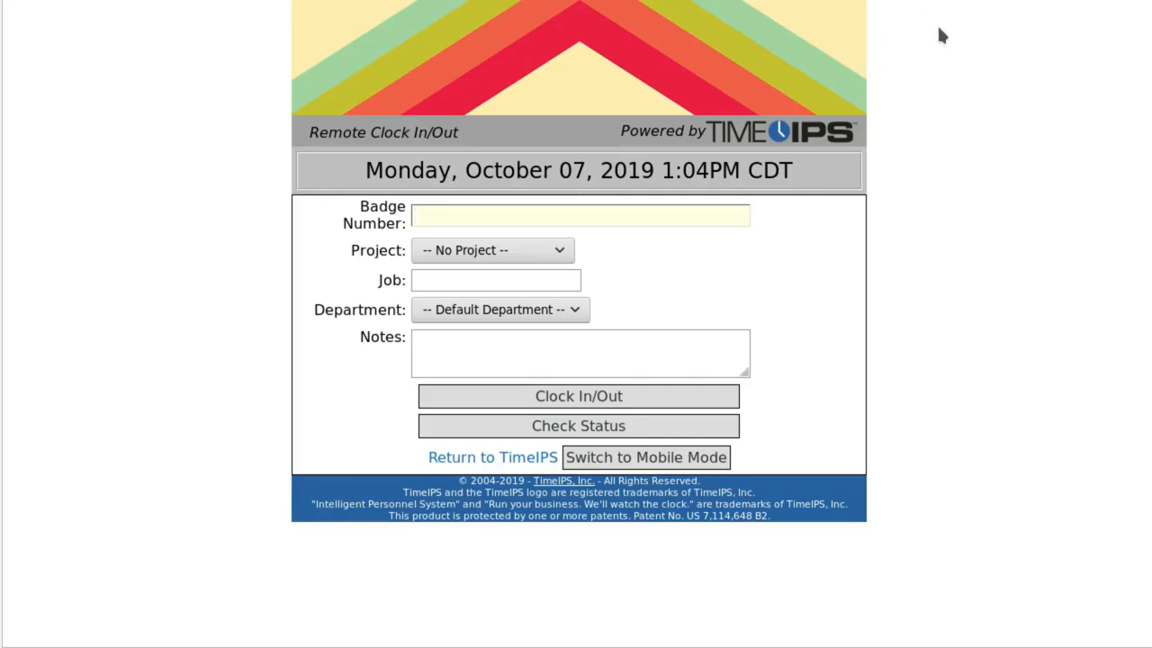